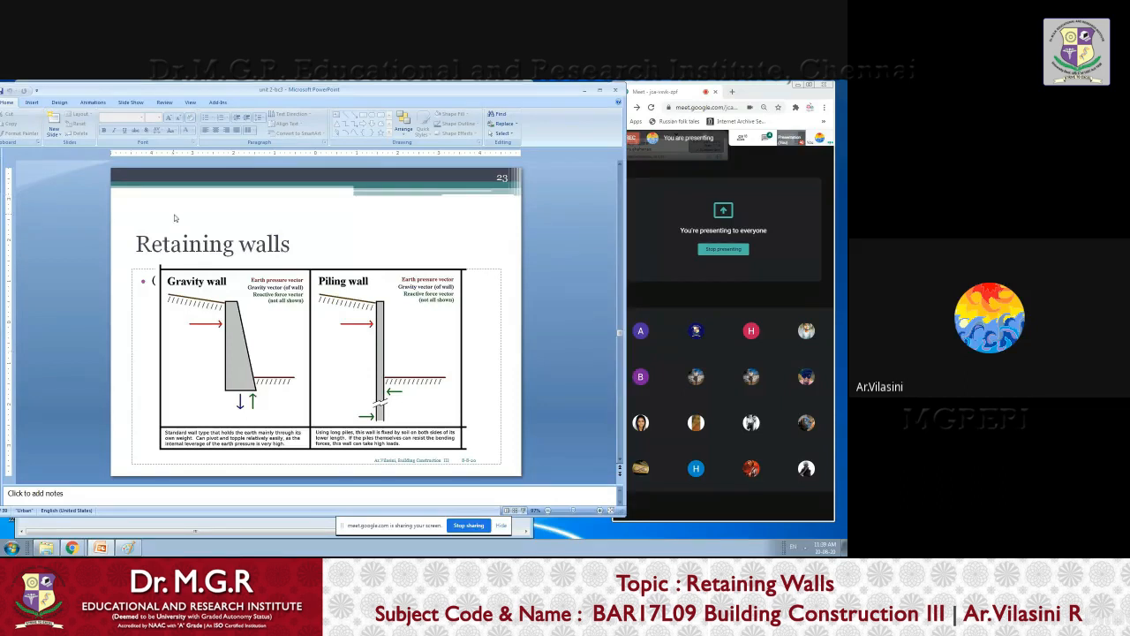
mouse_move(294, 440)
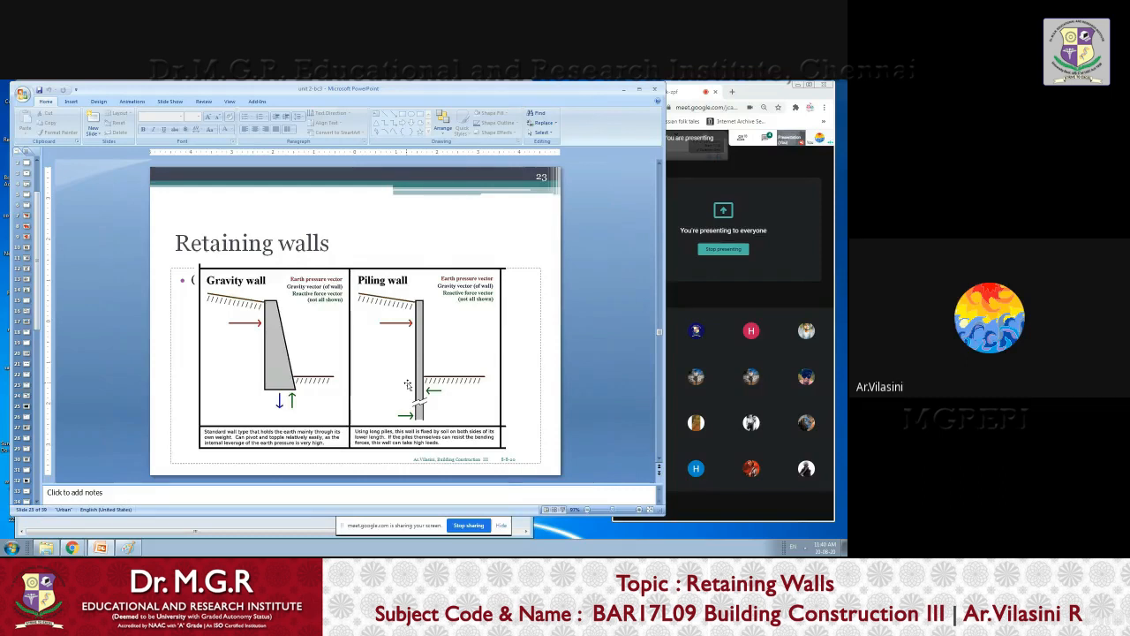
mouse_move(394, 391)
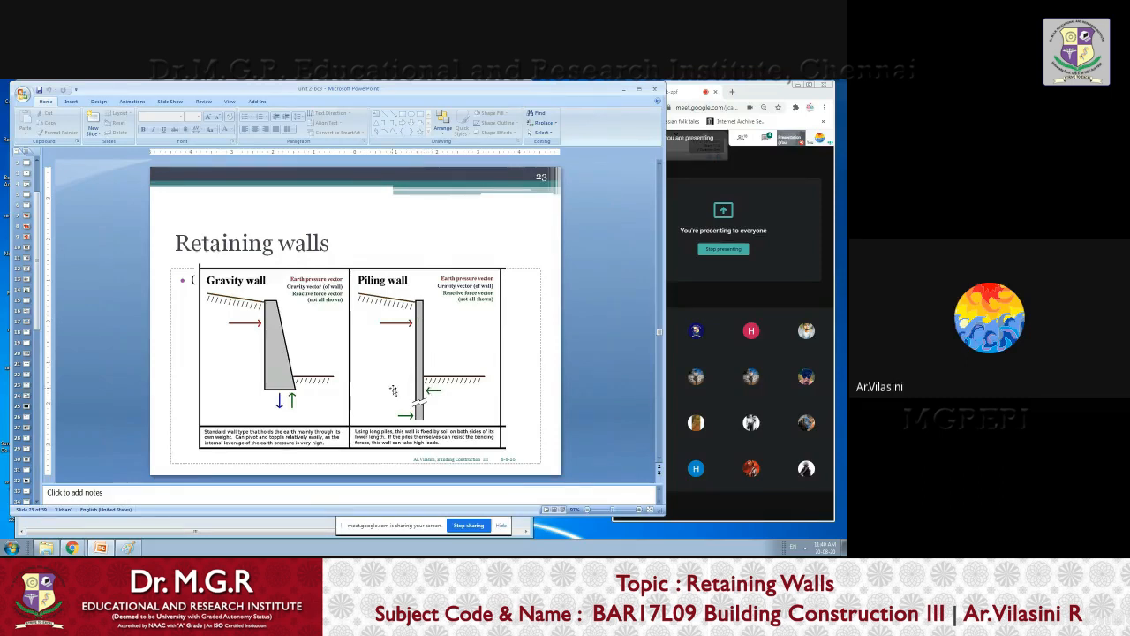
mouse_move(407, 473)
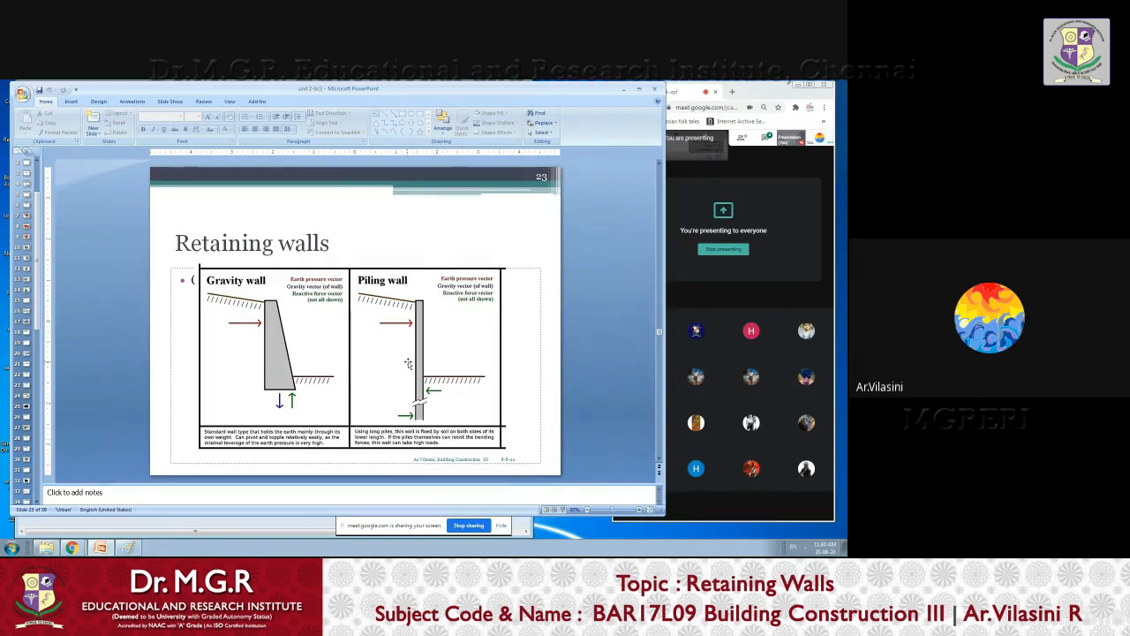
mouse_move(452, 363)
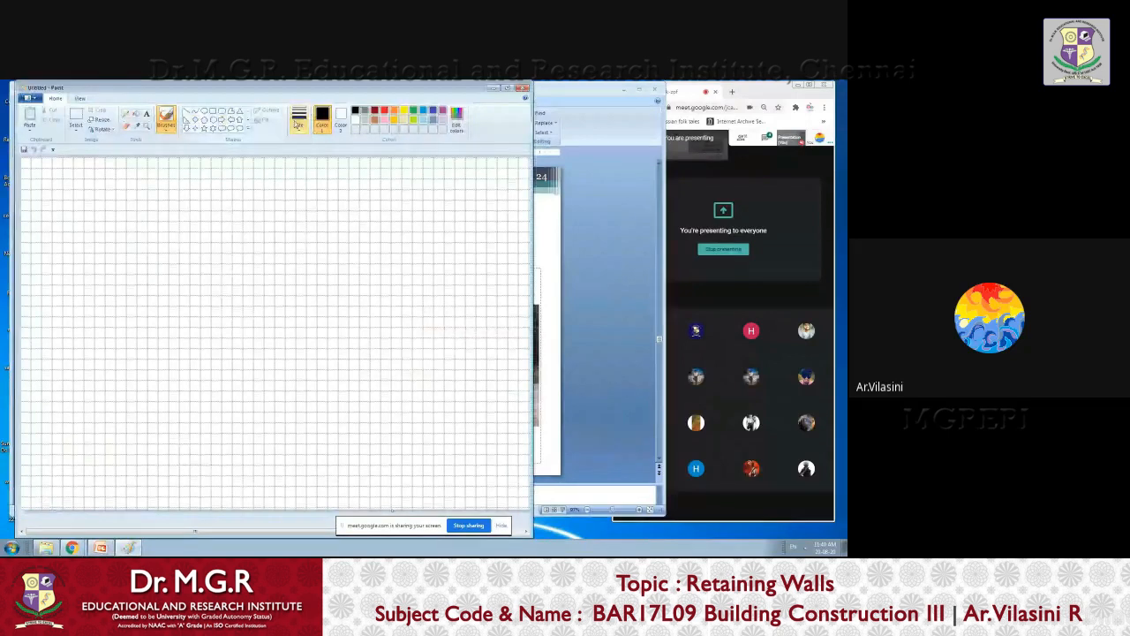
- Sketch the tapered wall section in dark red, including the curved stroke at its lower left
click(299, 119)
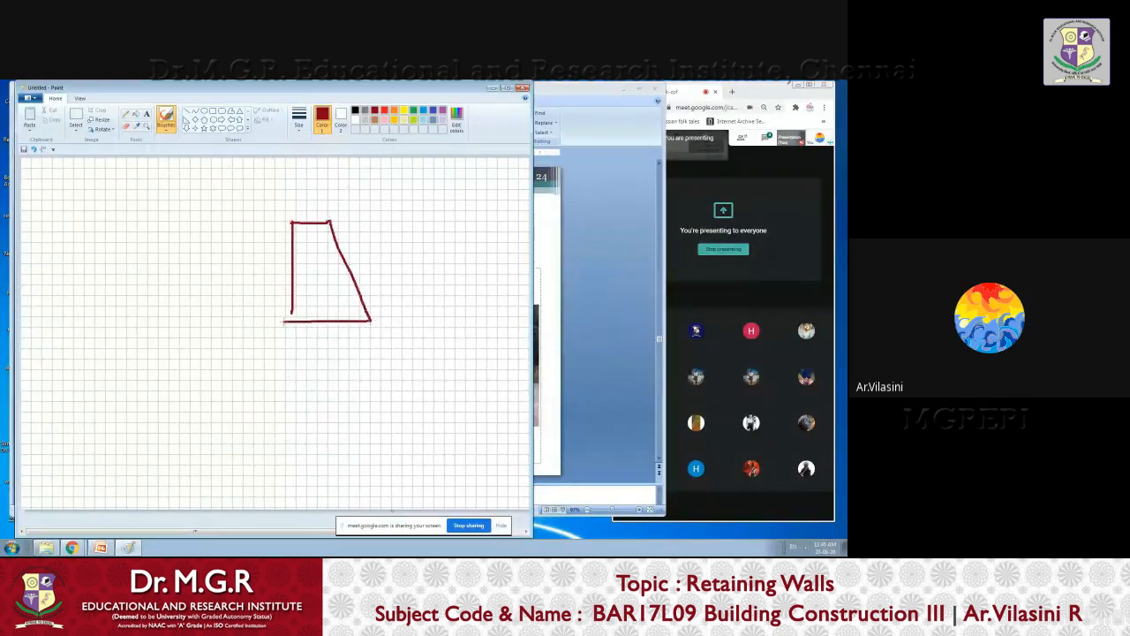
drag(257, 353, 296, 393)
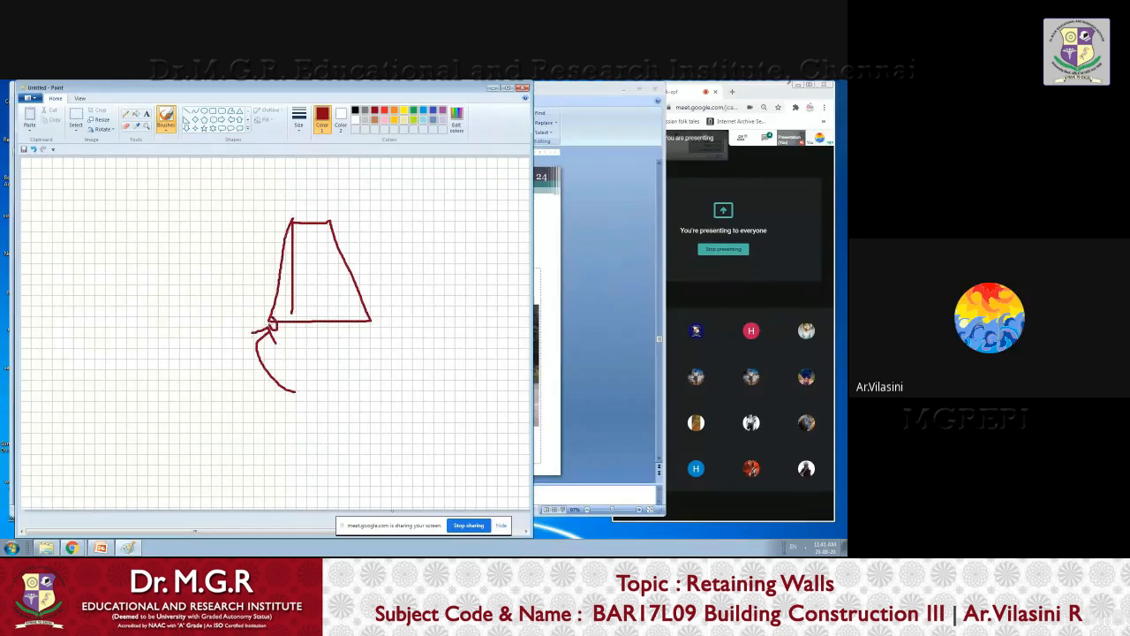
drag(406, 265, 424, 420)
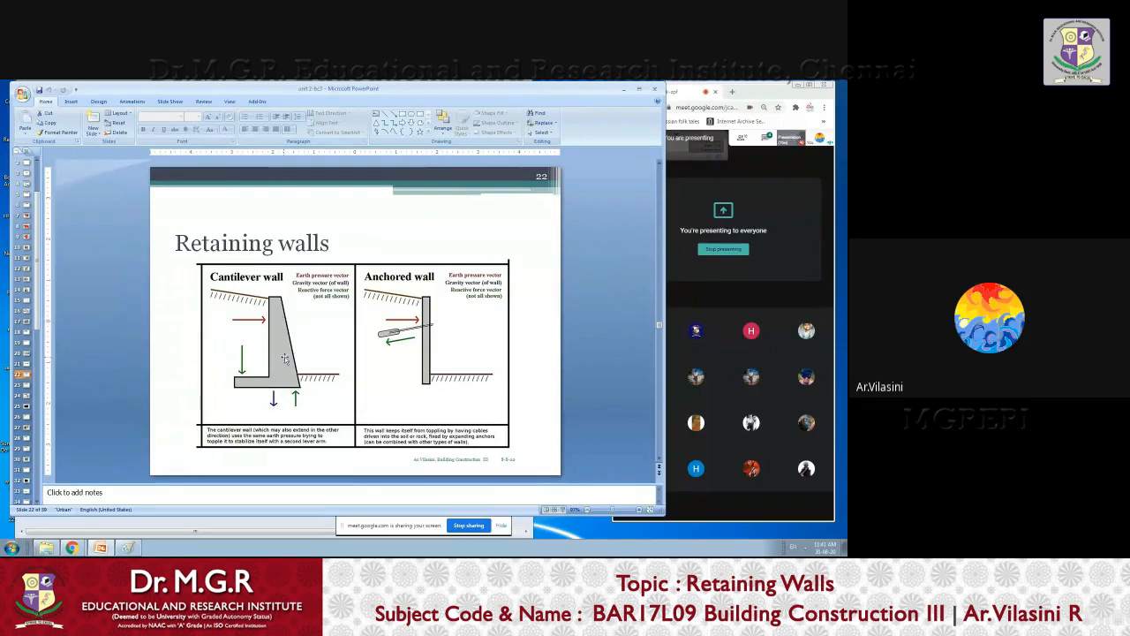
mouse_move(306, 409)
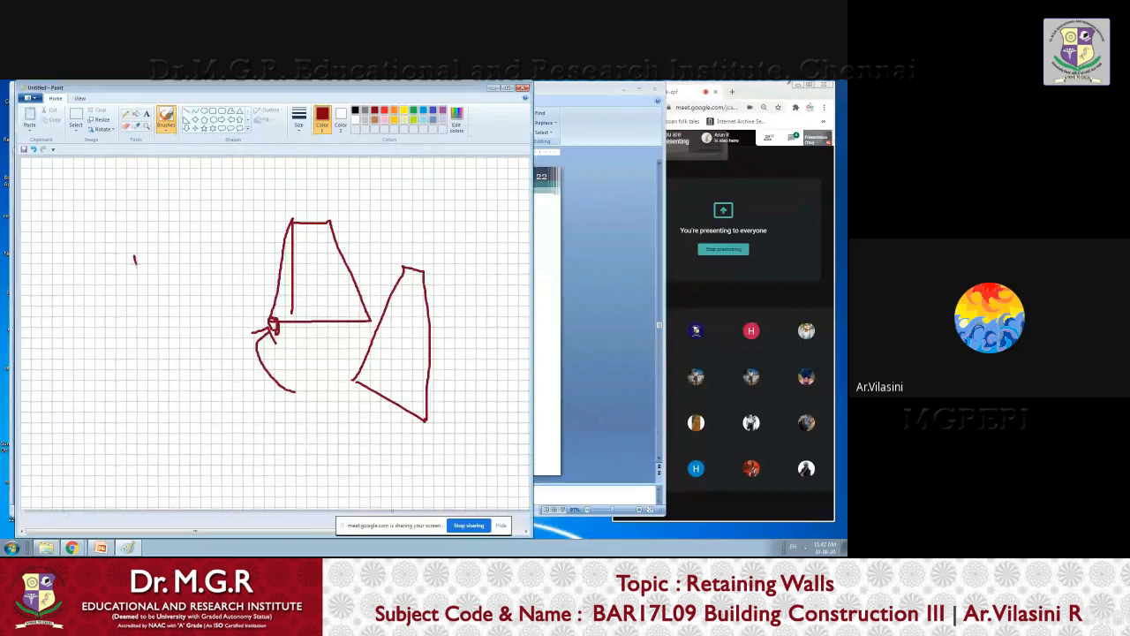
- Draw the L-shaped cantilever wall outline with extended base, curved arrow and circled left end
drag(134, 256, 184, 382)
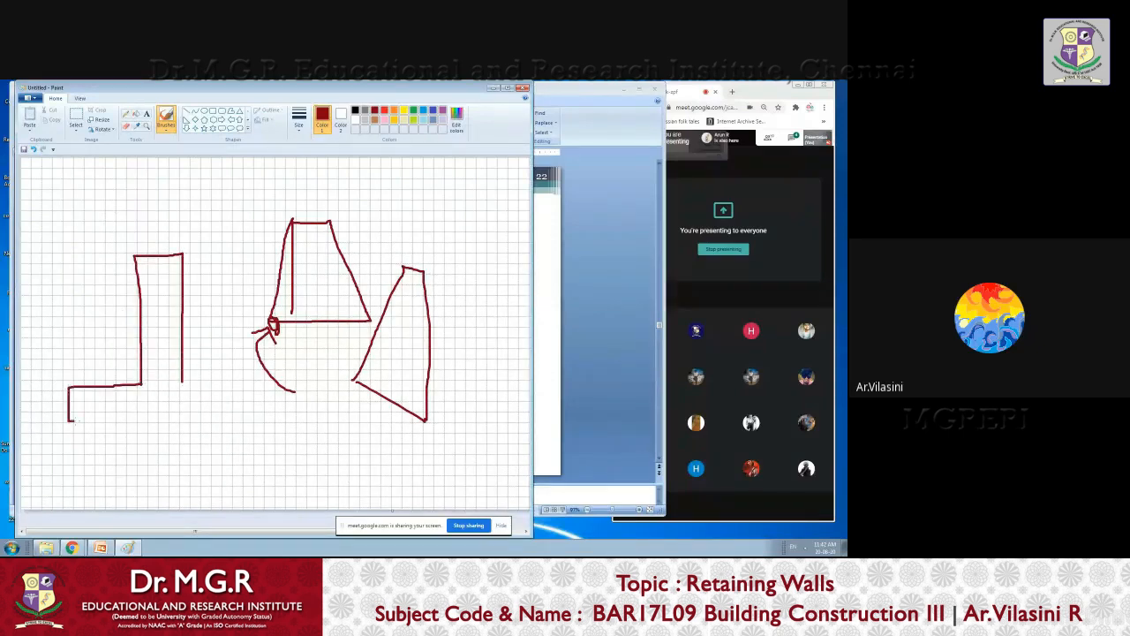
drag(70, 421, 142, 421)
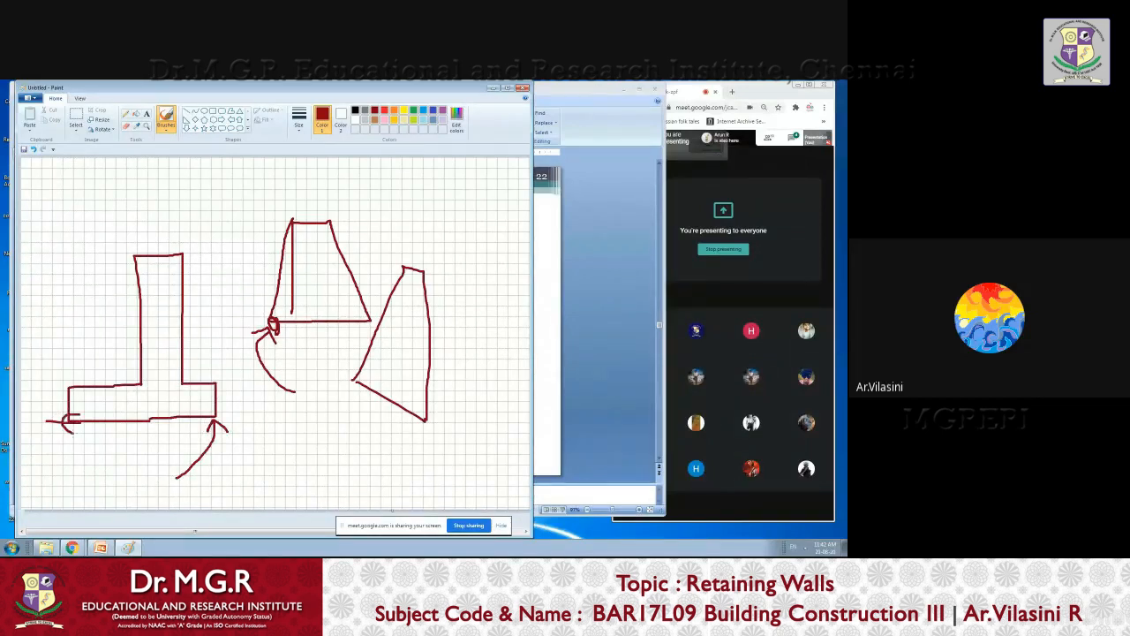
drag(88, 419, 62, 432)
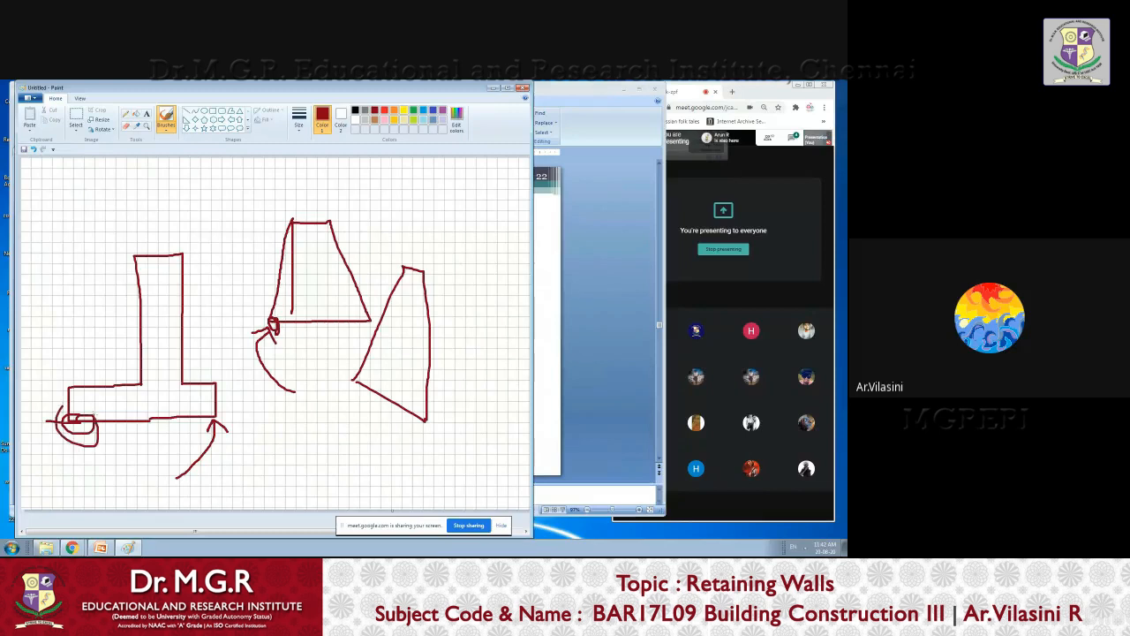
drag(61, 415, 97, 450)
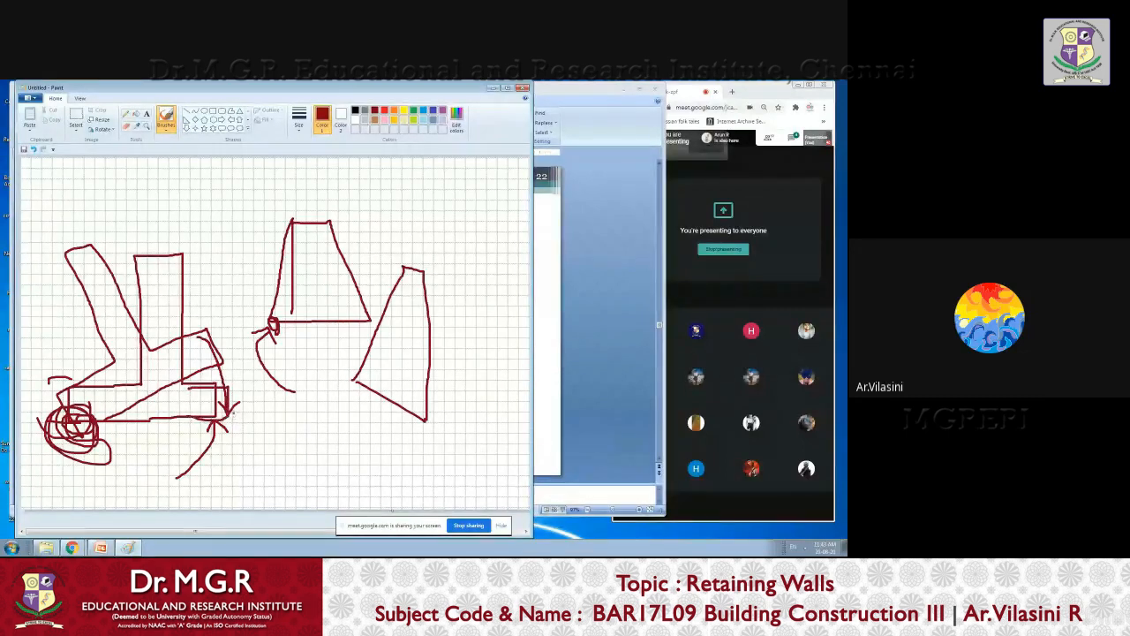
- Circle the right end of the wall base and add blue lines across the sketch
drag(225, 415, 252, 437)
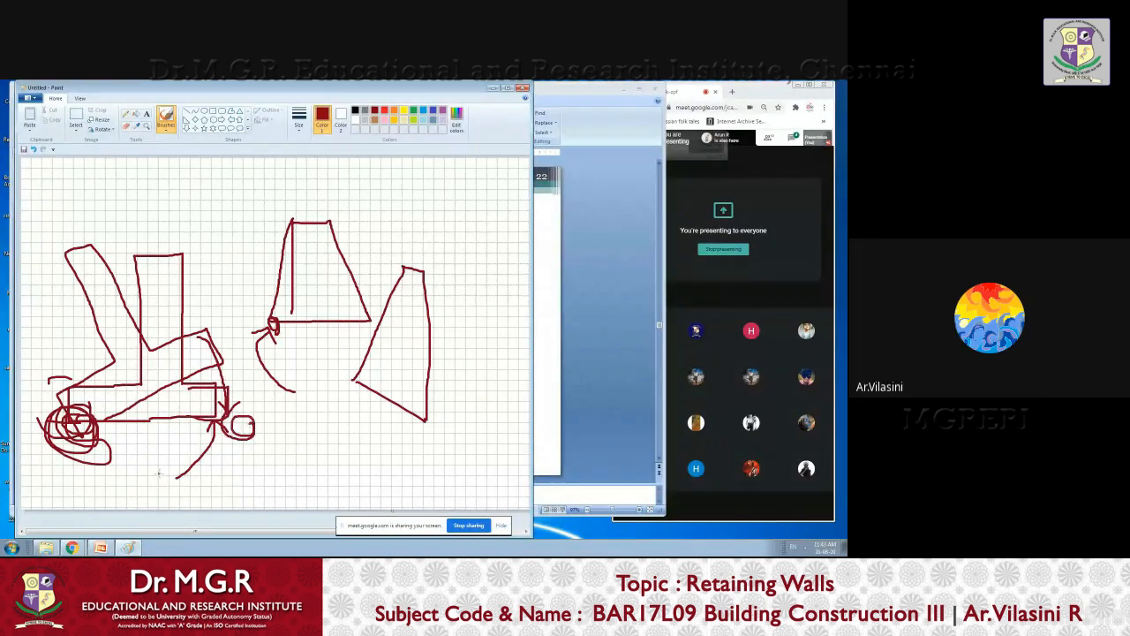
drag(122, 303, 219, 232)
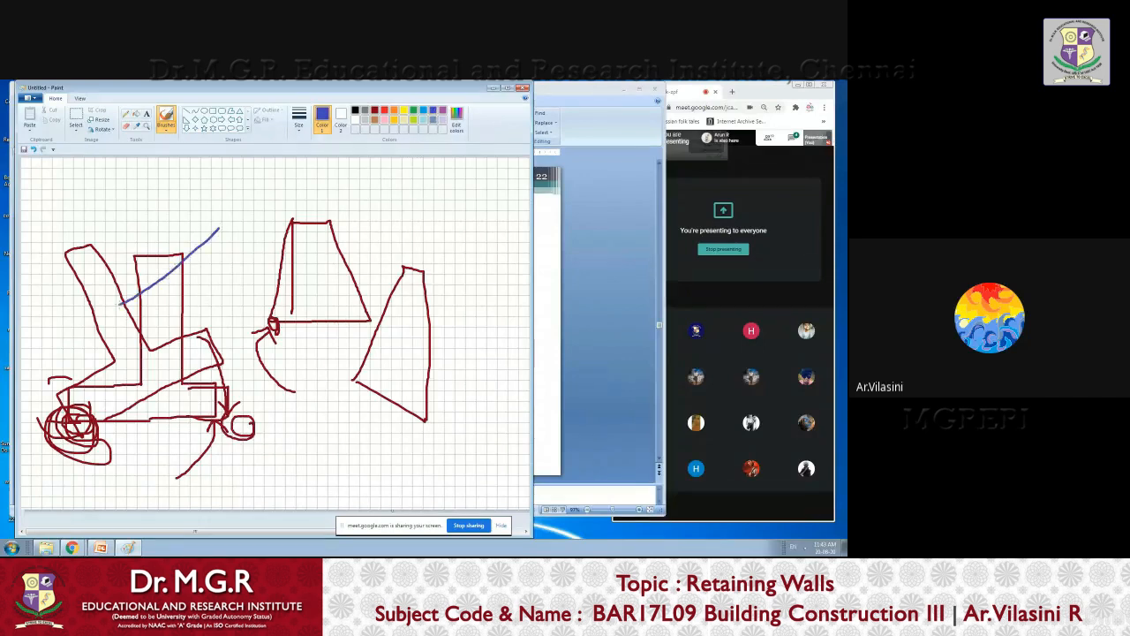
drag(119, 305, 89, 327)
text(soil nailing)
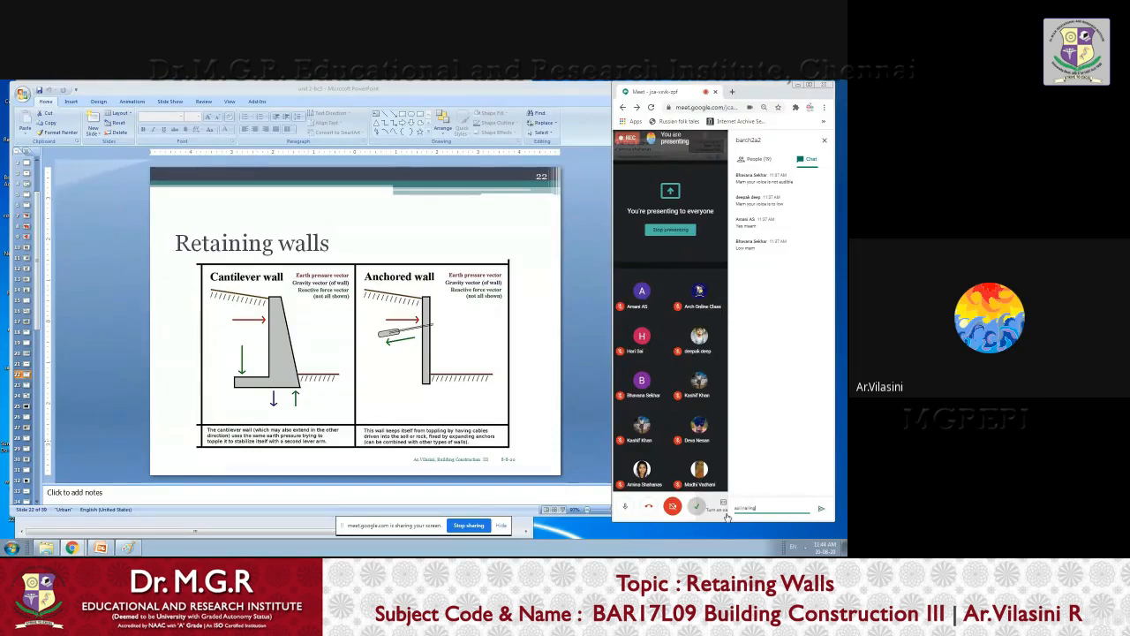
- Show the Retaining walls slide 22 in PowerPoint, then bring Paint back in front
click(819, 508)
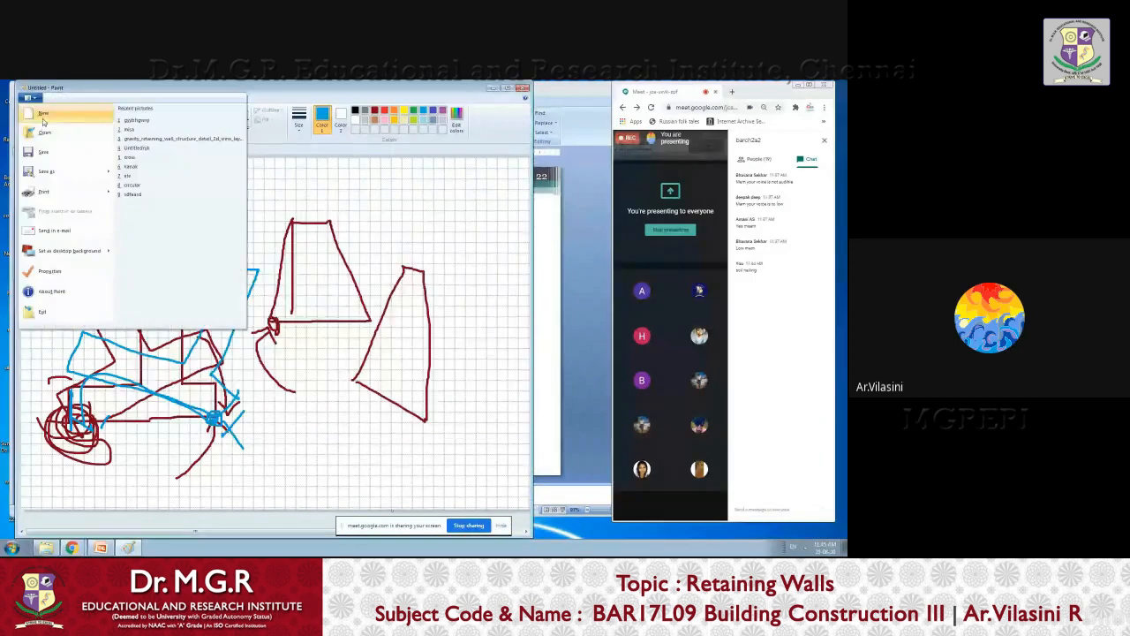
- Start a new drawing without saving, then trace the slope in thick yellow down to the ground
click(43, 113)
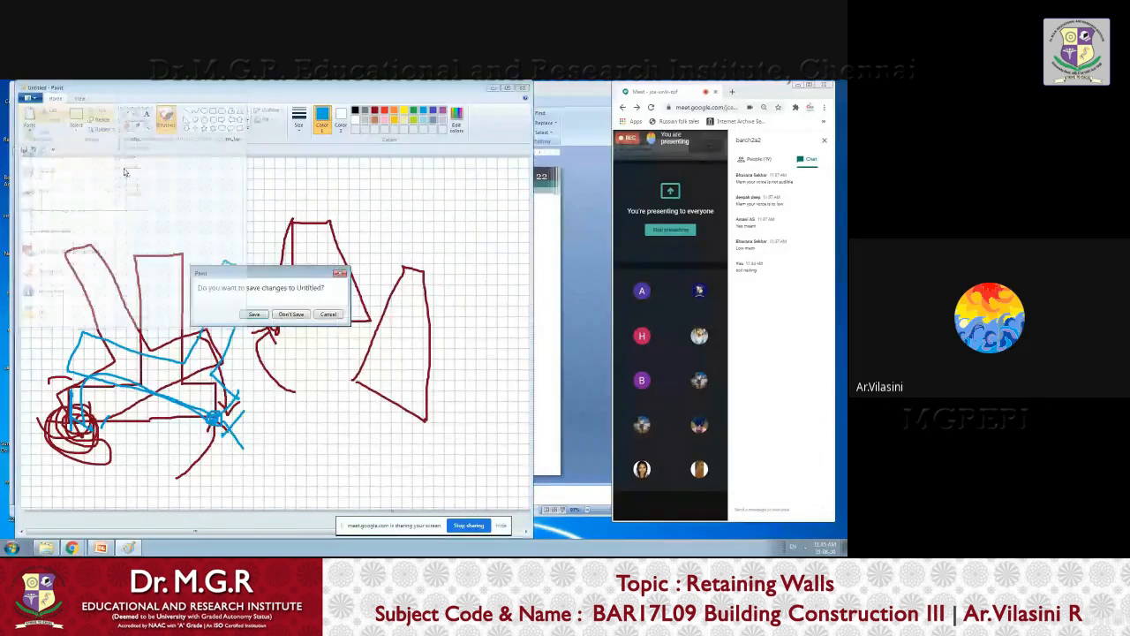
click(291, 313)
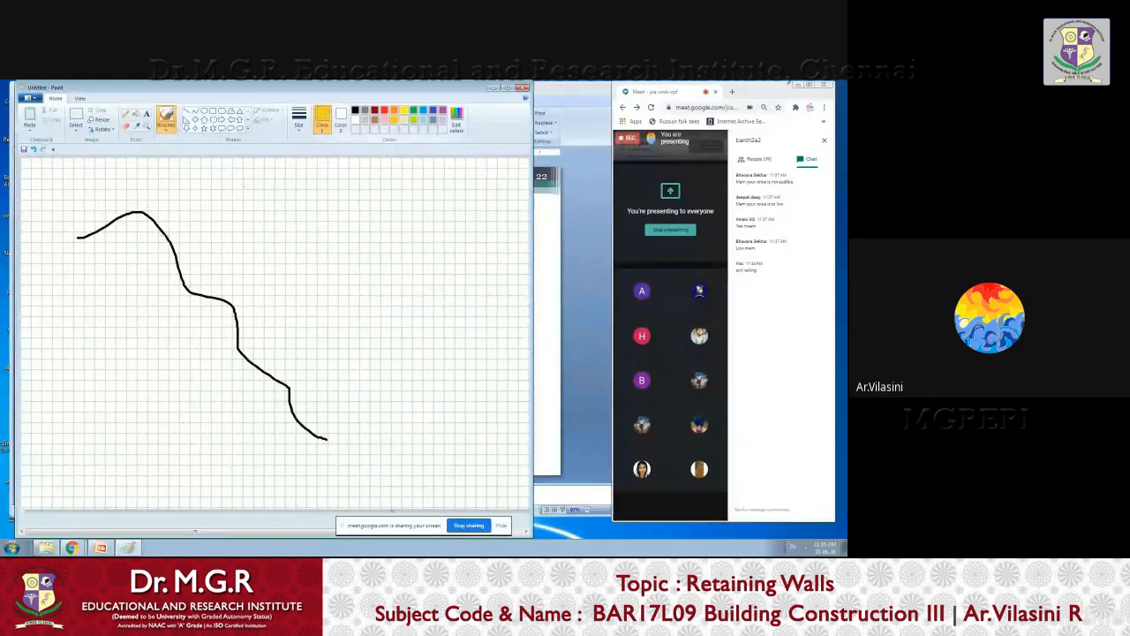
click(300, 117)
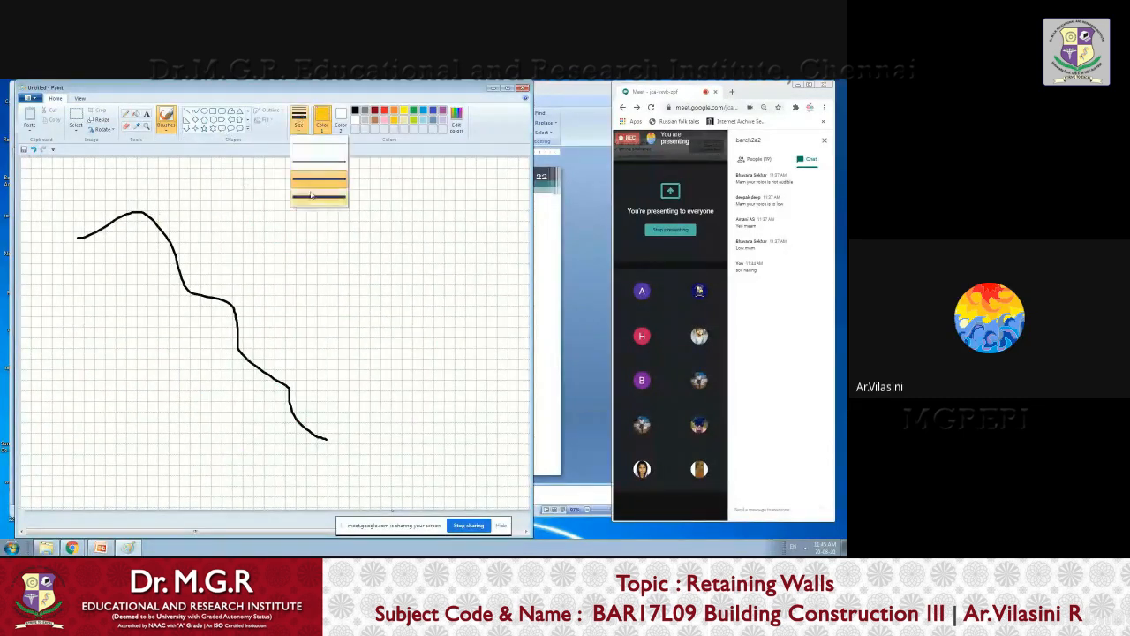
drag(150, 212, 203, 309)
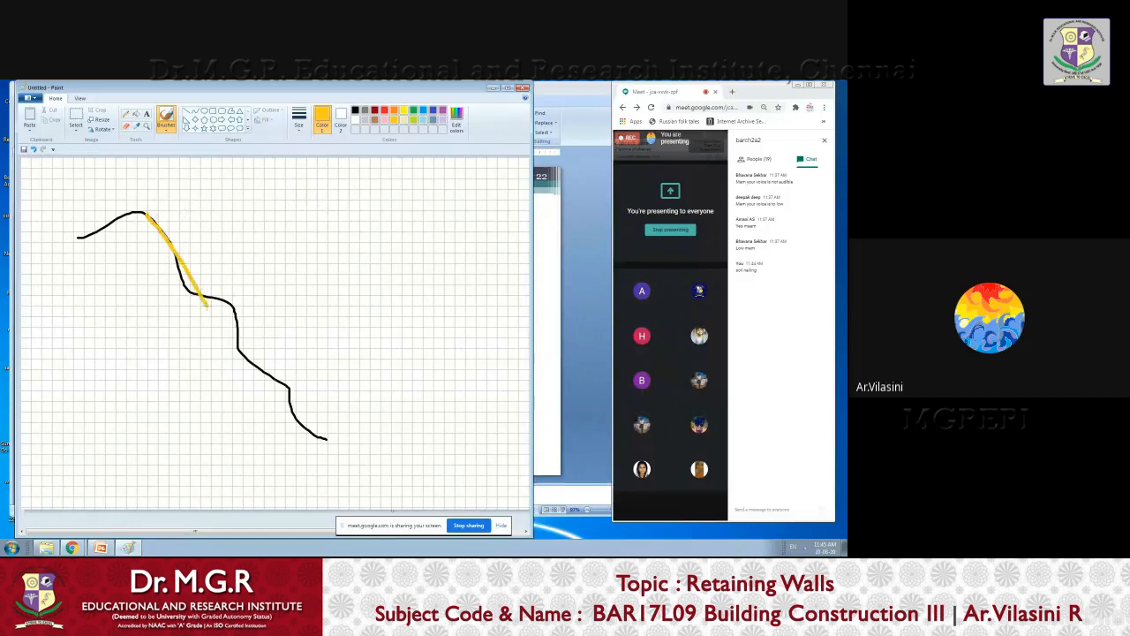
drag(181, 305, 327, 446)
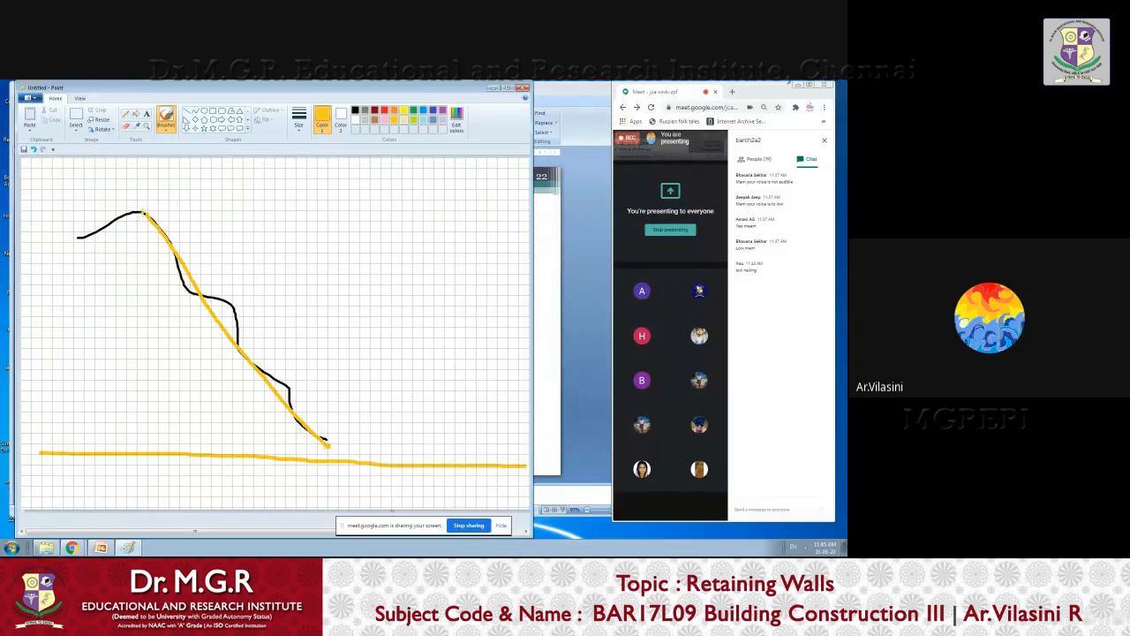
- Draw the yellow back edge from the slope peak down to the ground line
drag(146, 211, 207, 375)
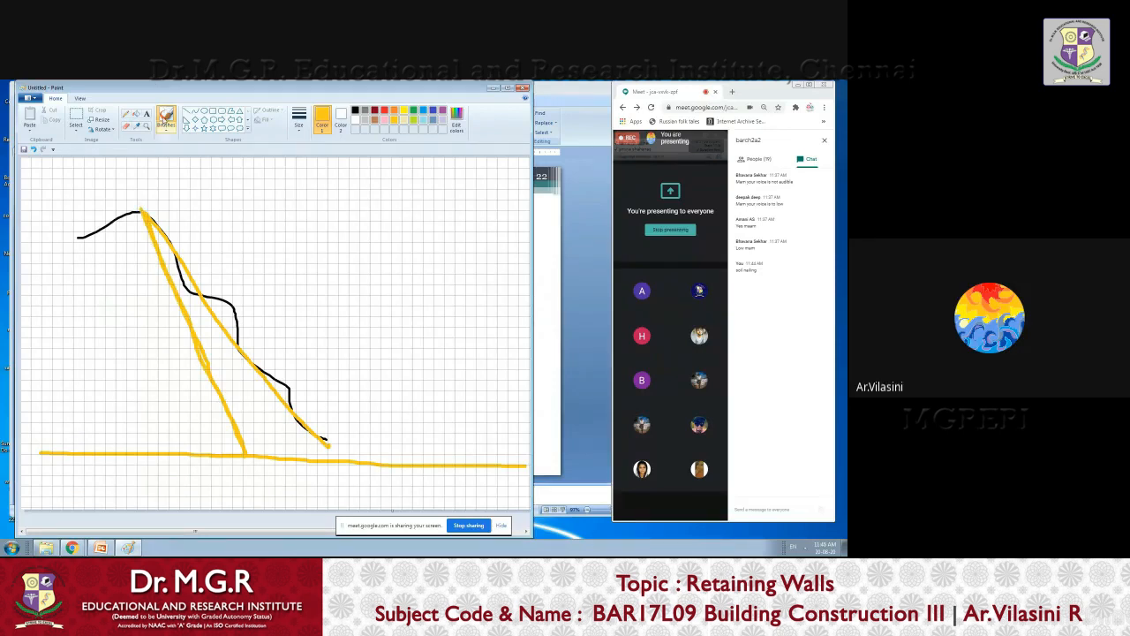
mouse_move(133, 116)
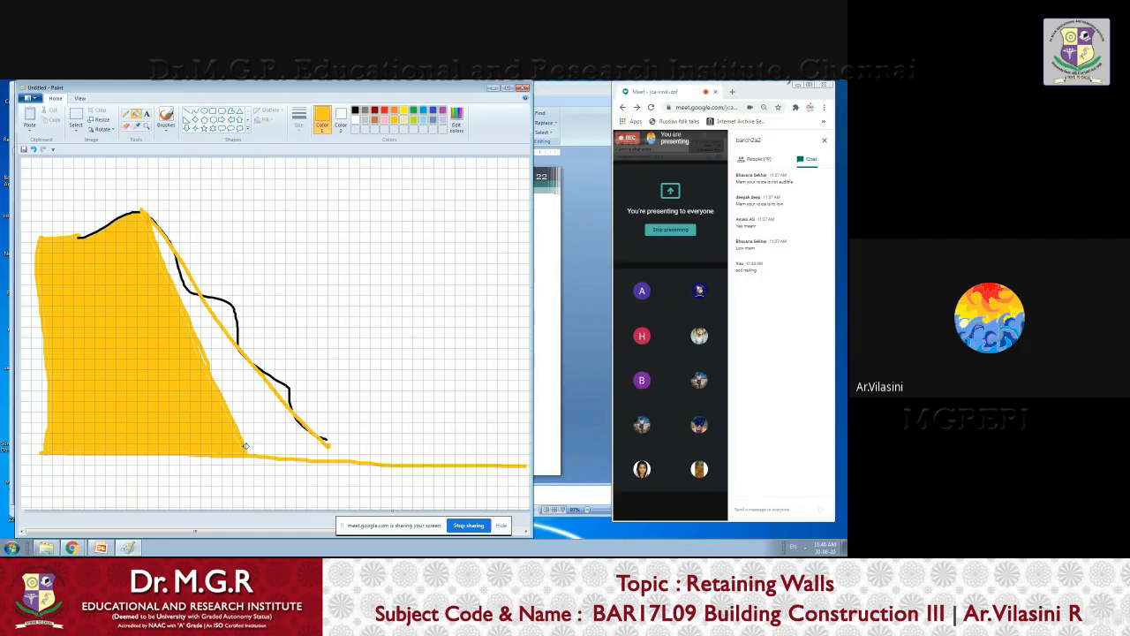
mouse_move(366, 161)
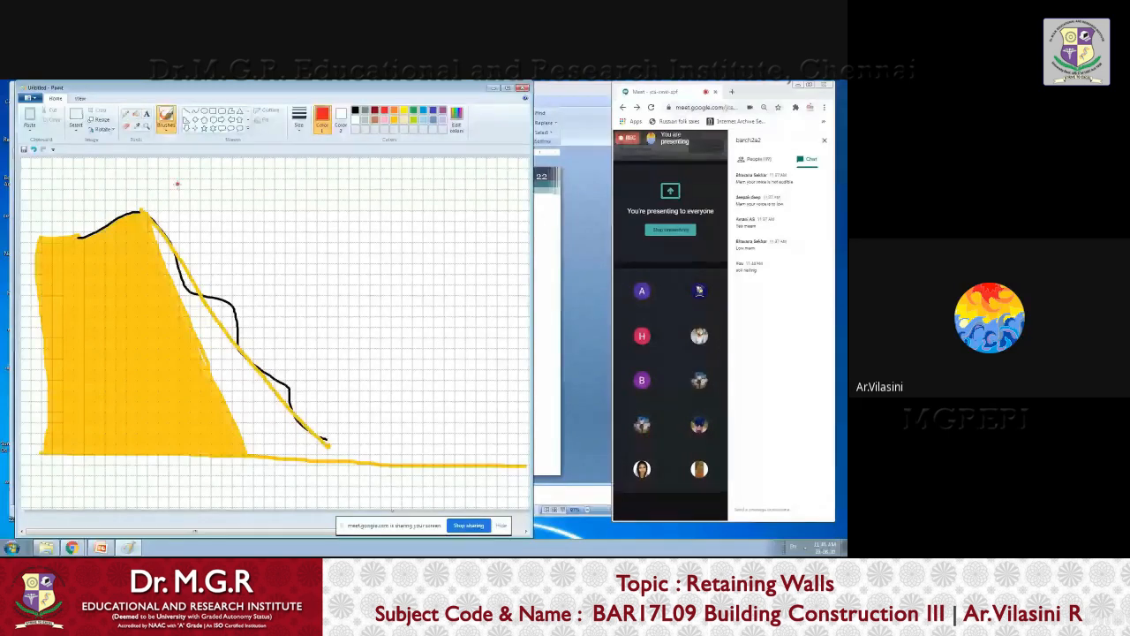
- Brush a thick red wall face along the slope and draw a green rod through it
click(166, 120)
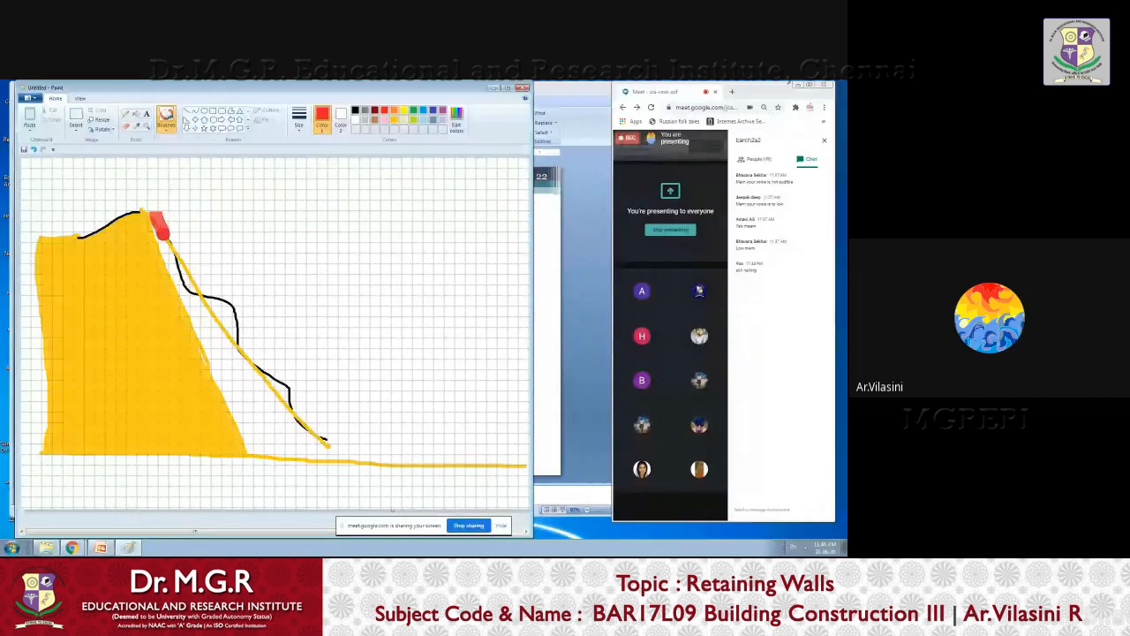
drag(157, 228, 225, 448)
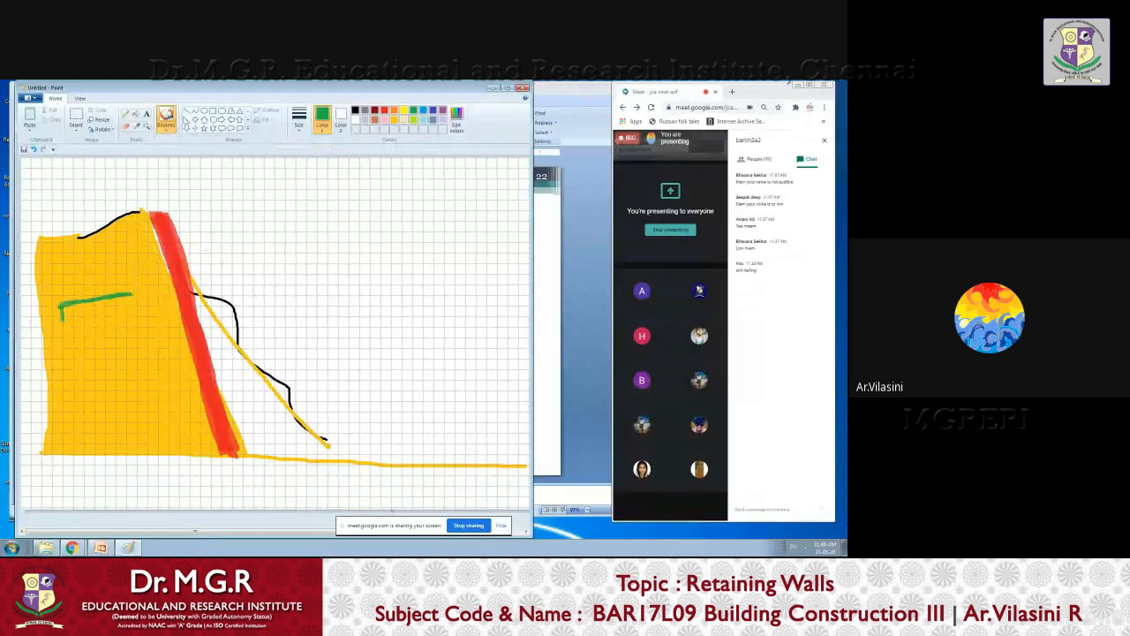
drag(62, 307, 133, 300)
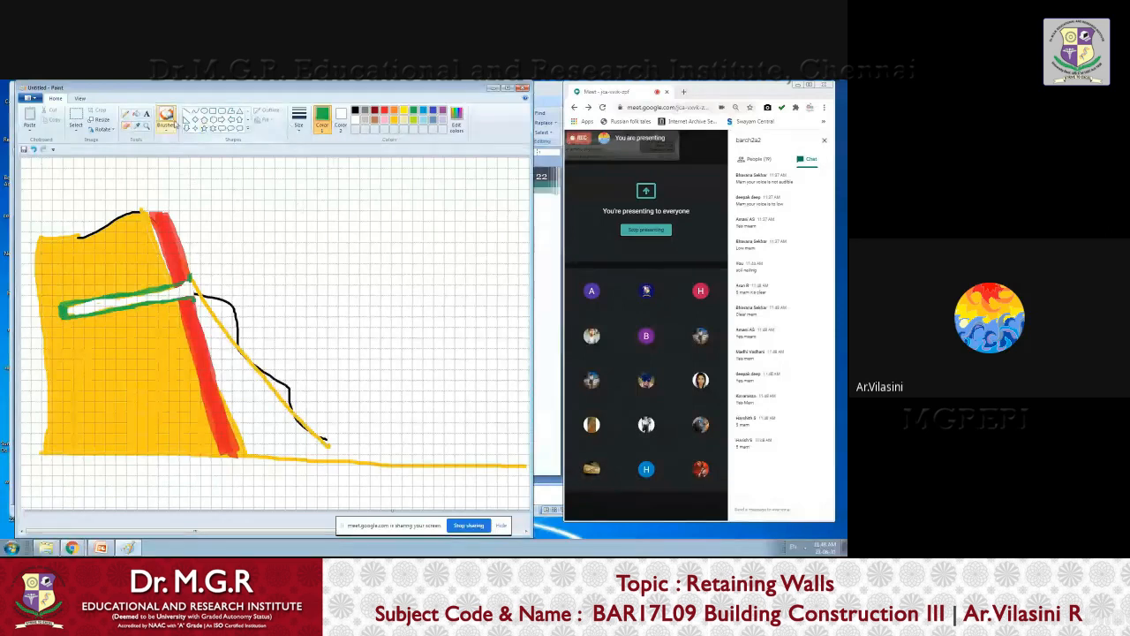
- Draw a row of green coil loops along the short green line above the wall
drag(300, 241, 397, 237)
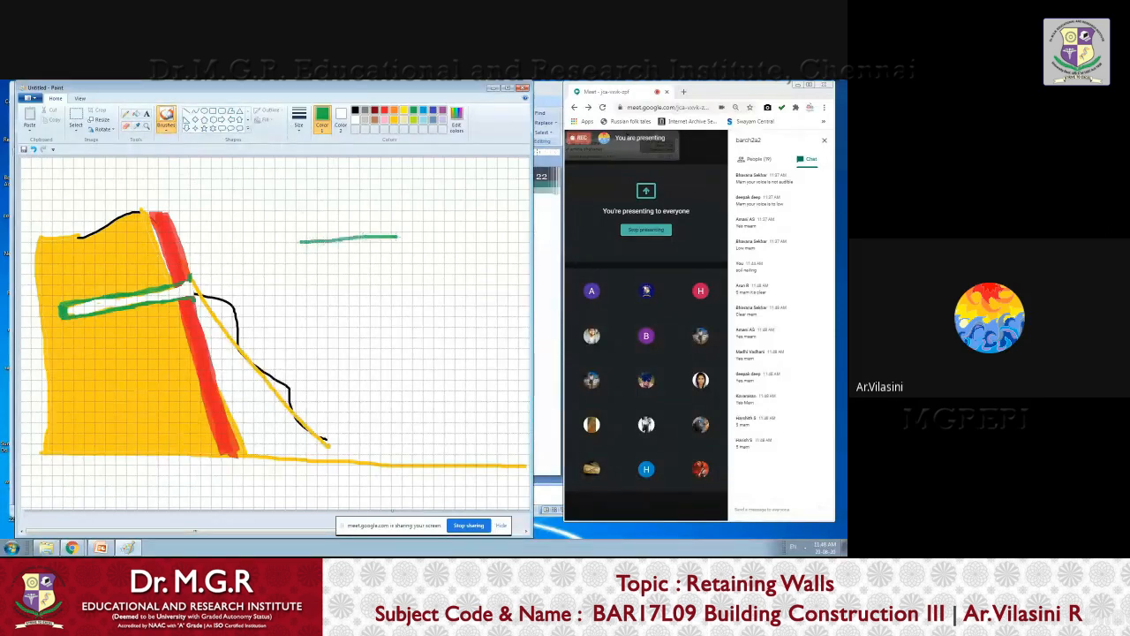
drag(300, 238, 423, 247)
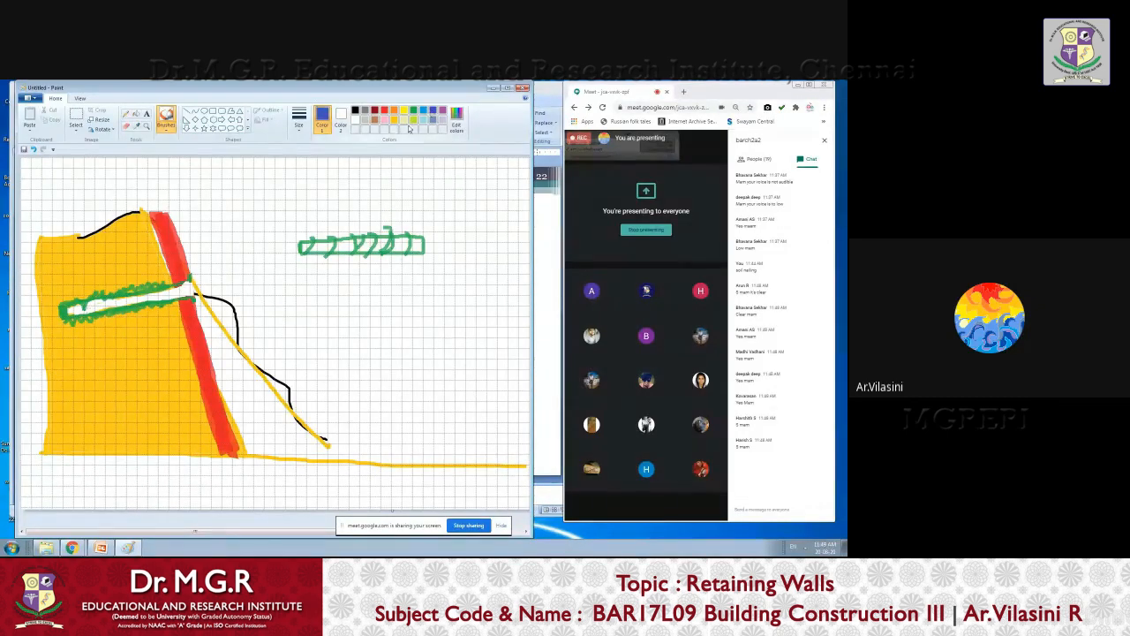
- Draw a blue arrow from the rod toward the coil, a line down, and a rectangle with inner marks
drag(84, 309, 142, 304)
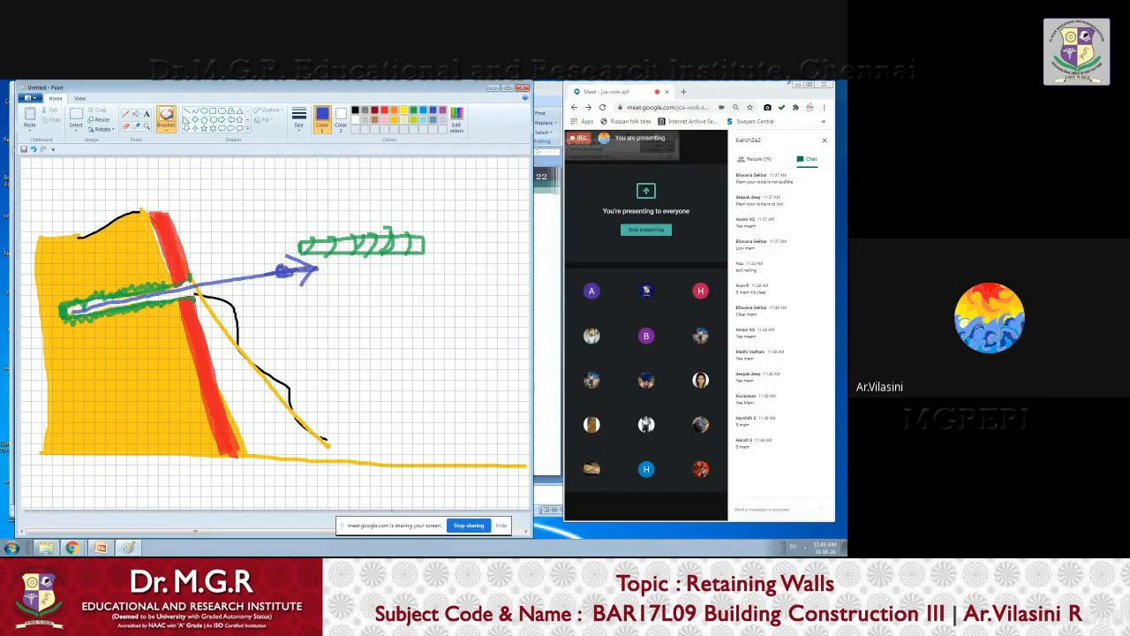
drag(300, 265, 389, 362)
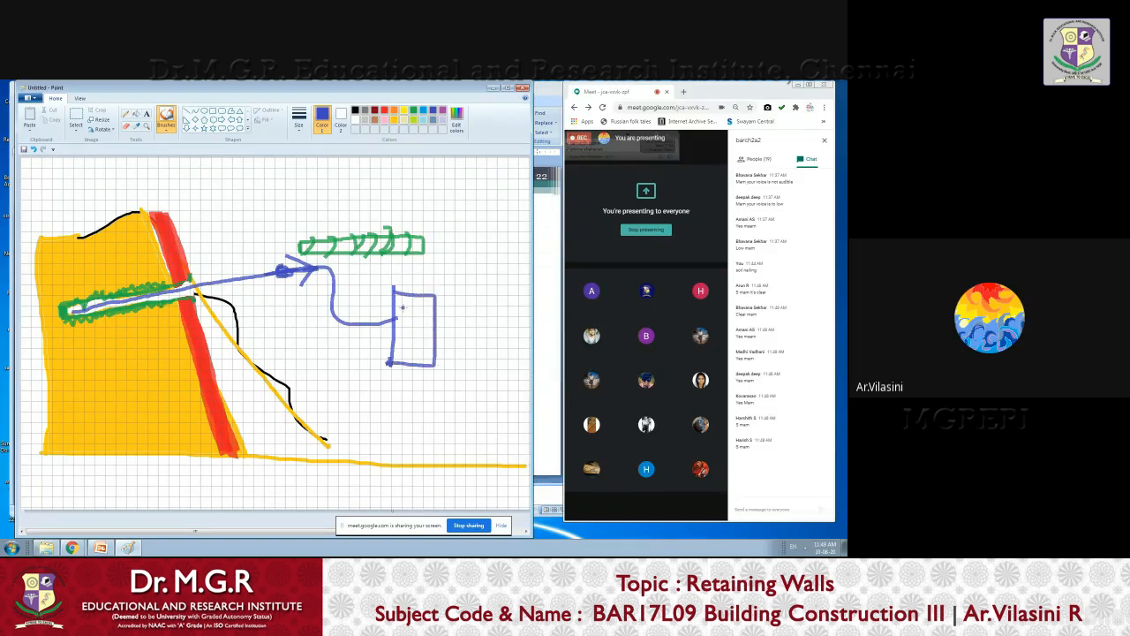
drag(402, 312, 422, 310)
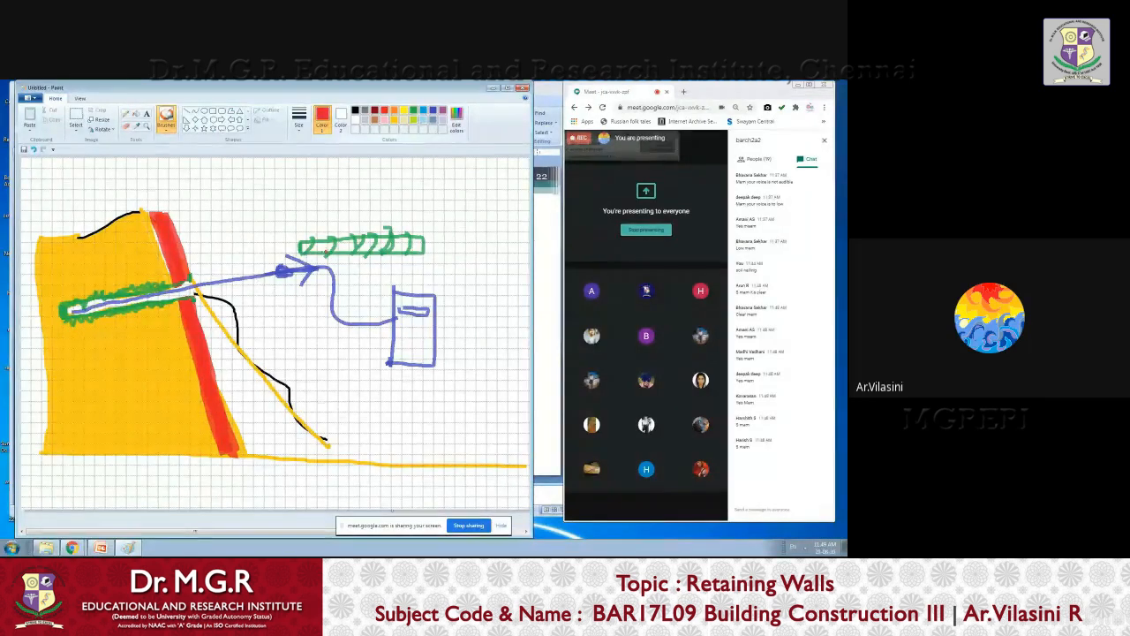
- Trace the arrow tip, connecting line and rectangle in red, and add a red arrow at the rod end
click(282, 271)
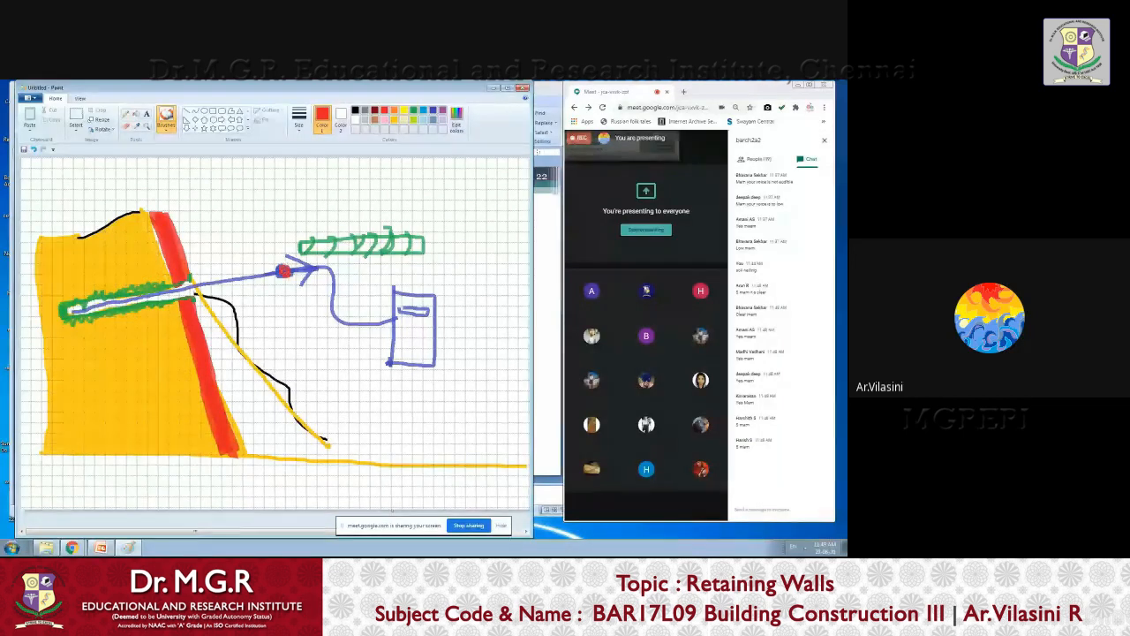
drag(291, 270, 380, 322)
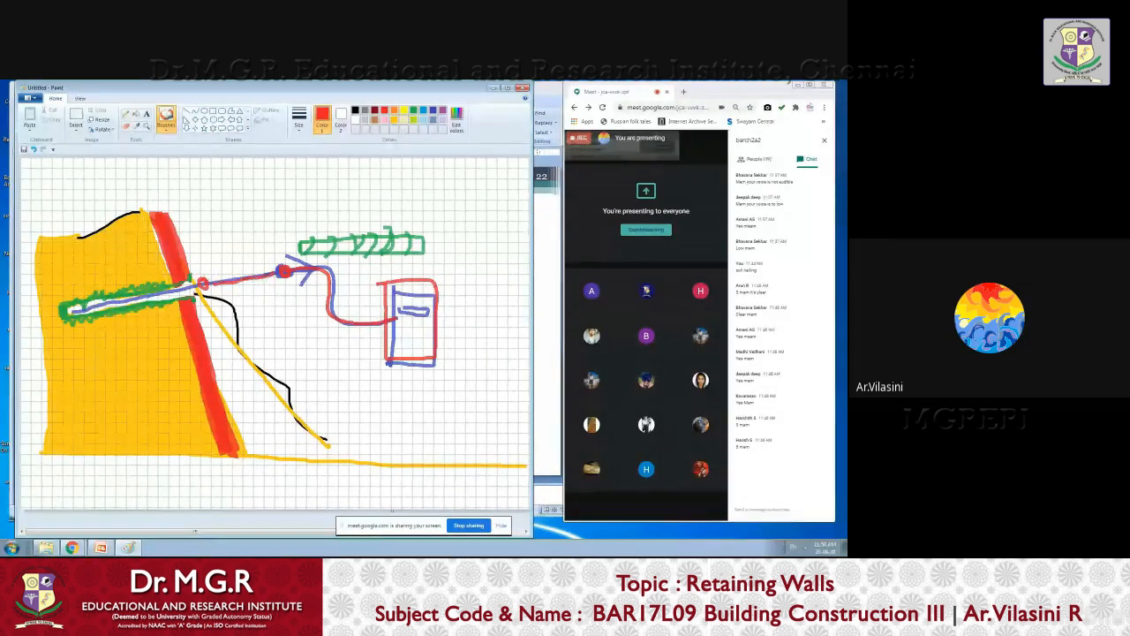
drag(220, 225, 204, 274)
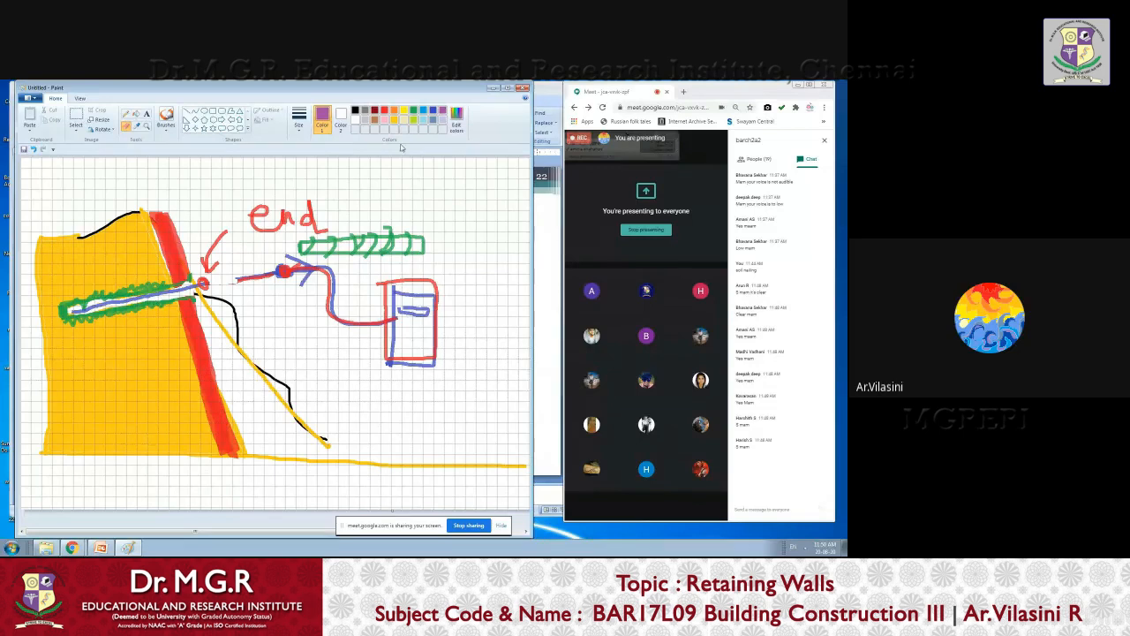
- Start the purple pipe outline rising from the rod end above the wall
click(166, 119)
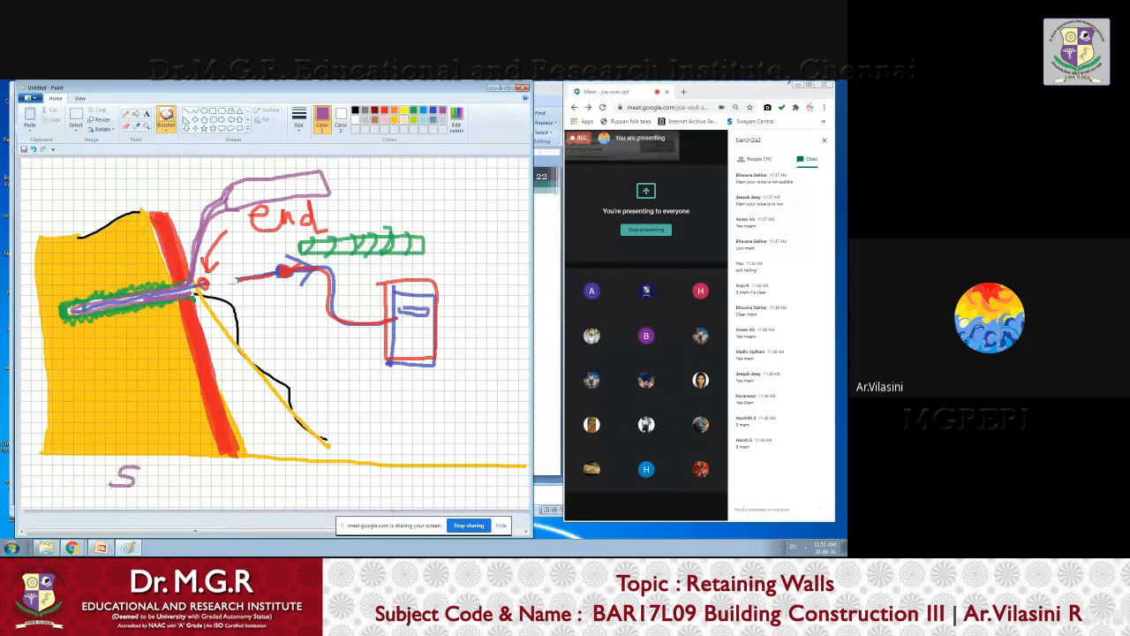
- Finish the 'Sec' label and sketch a small base outline under the purple elevation
text(ec)
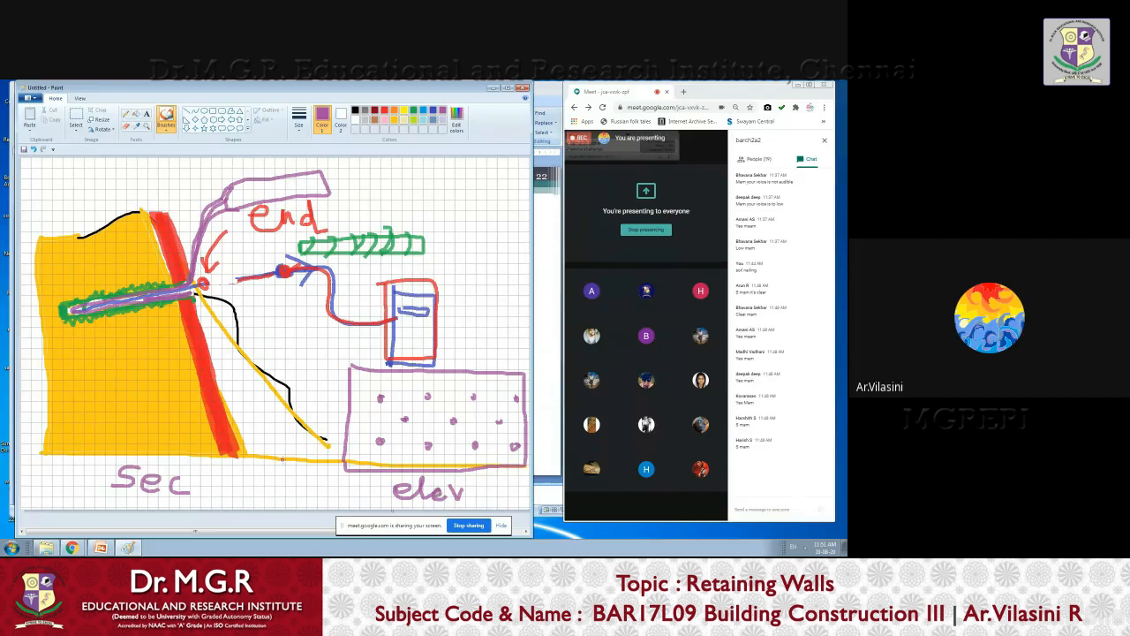
drag(282, 462, 503, 468)
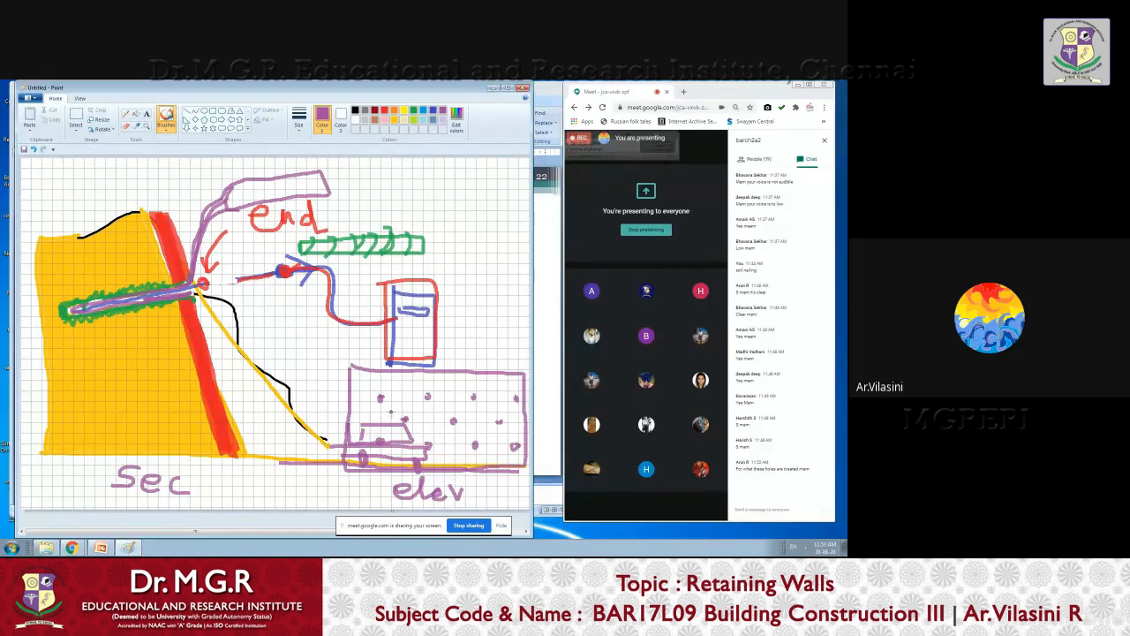
mouse_move(542, 466)
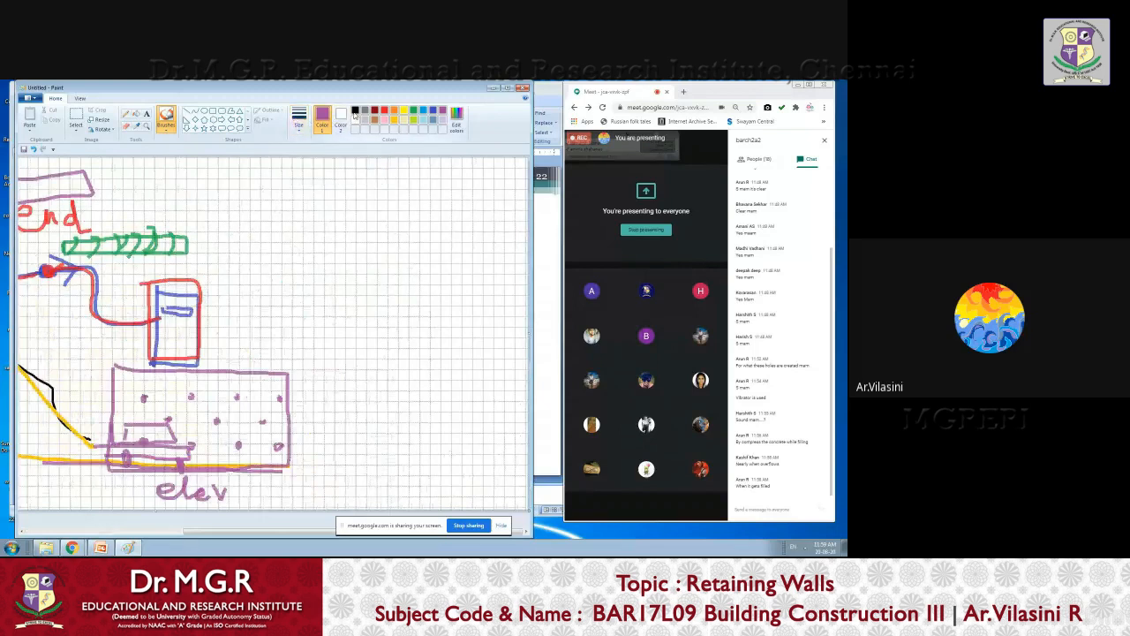
- Draw a tall black wall outline and dimension its width underneath as 'd'
click(355, 109)
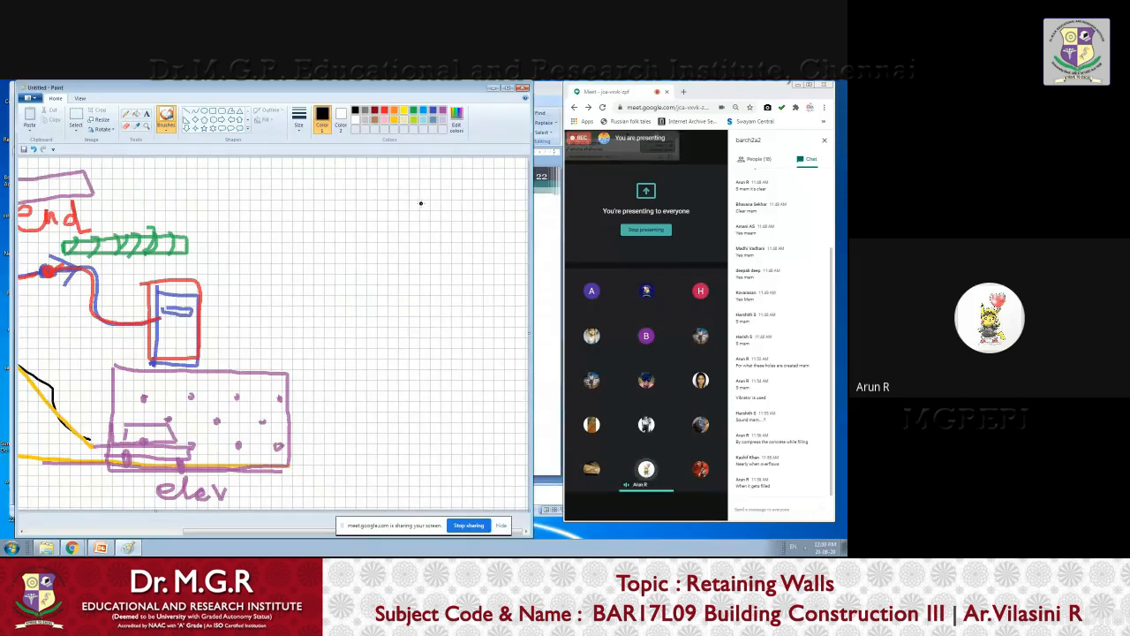
drag(325, 205, 325, 263)
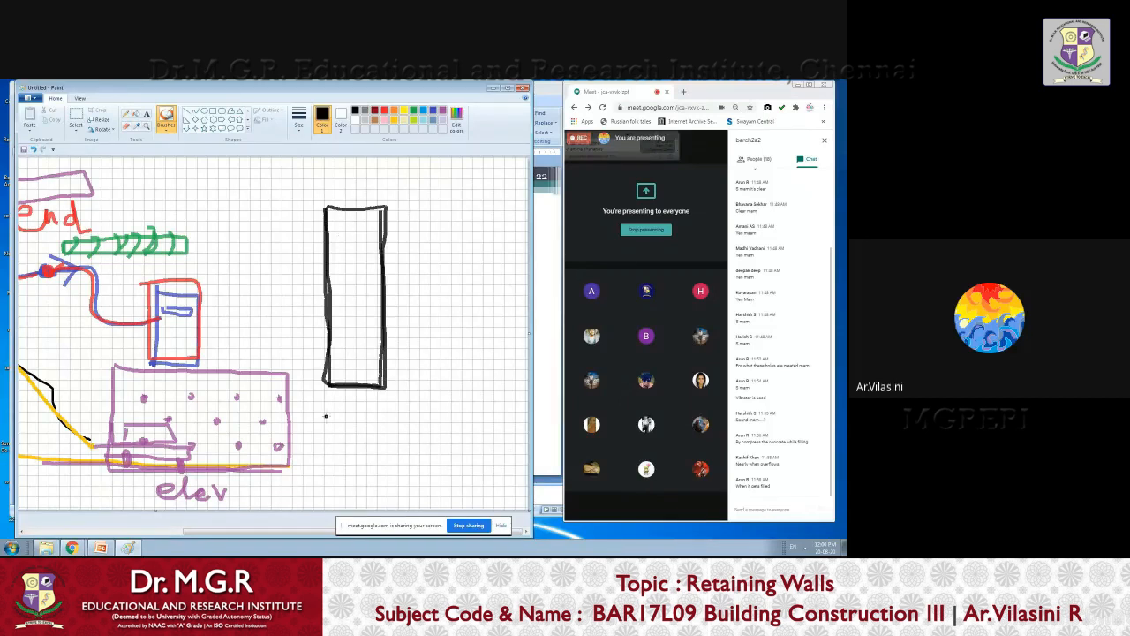
drag(327, 415, 388, 413)
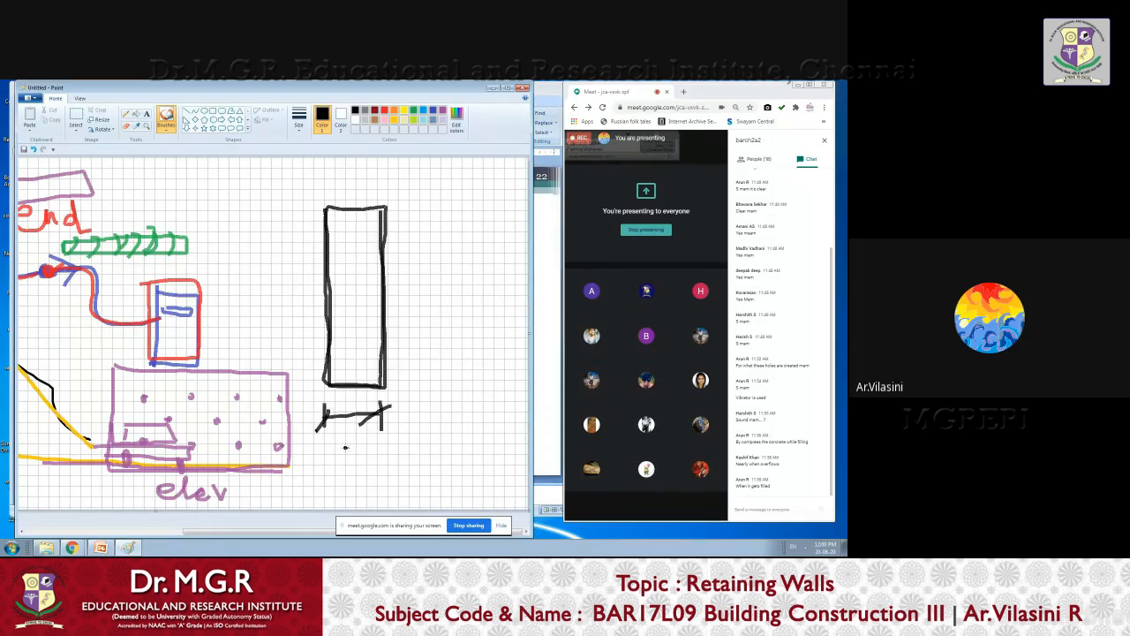
drag(334, 441, 354, 468)
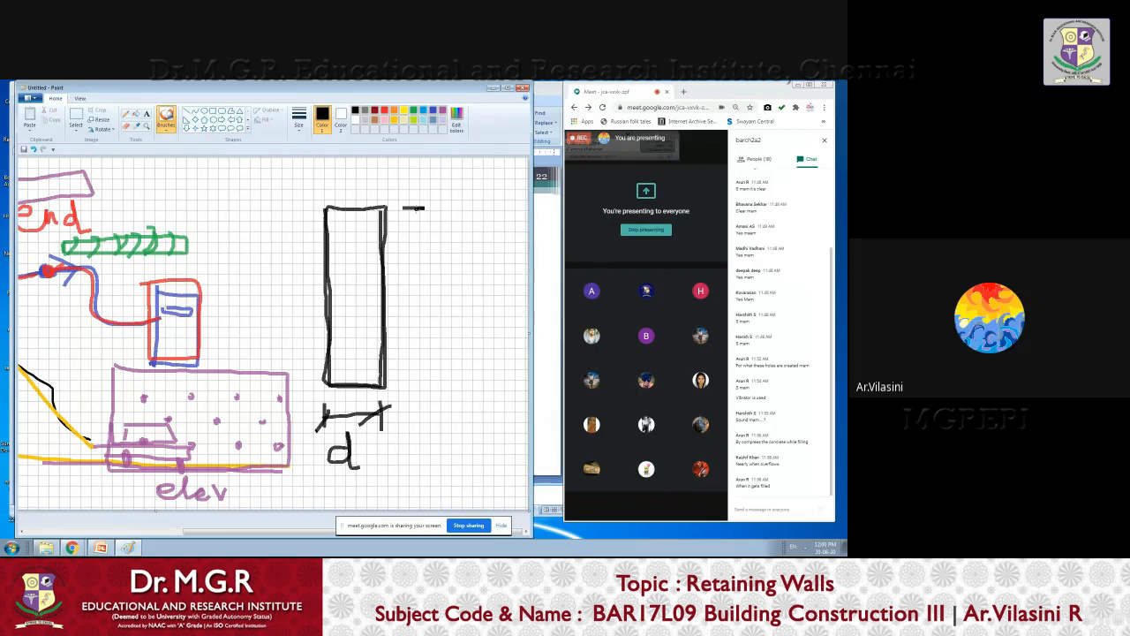
- Add a vertical dimension line beside the wall and label its height '3M'
drag(415, 208, 429, 388)
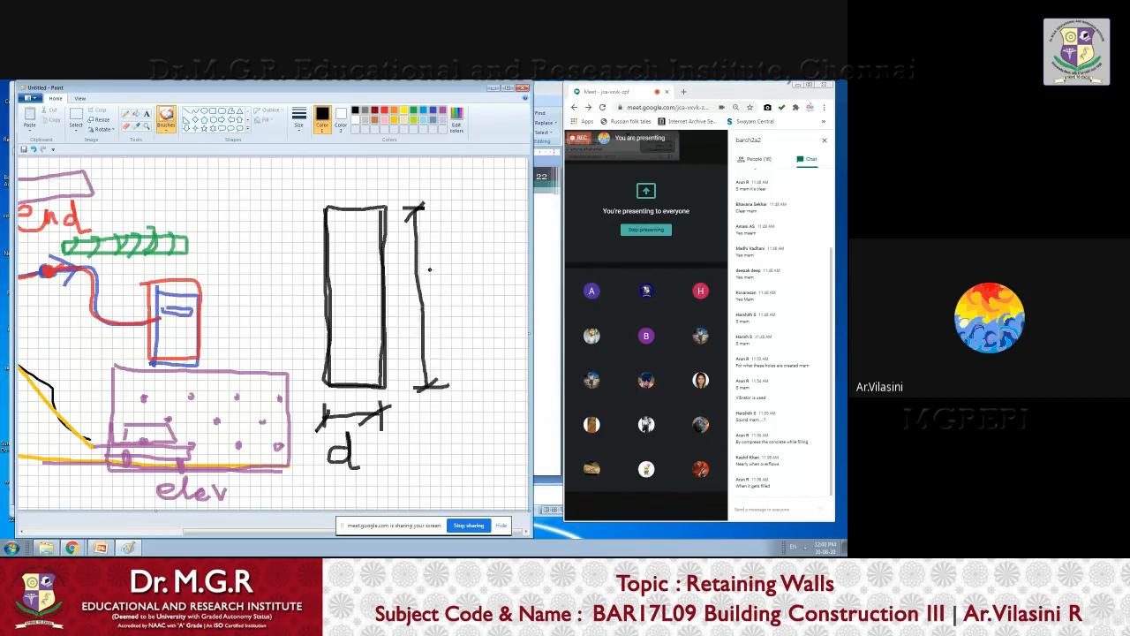
drag(437, 265, 450, 282)
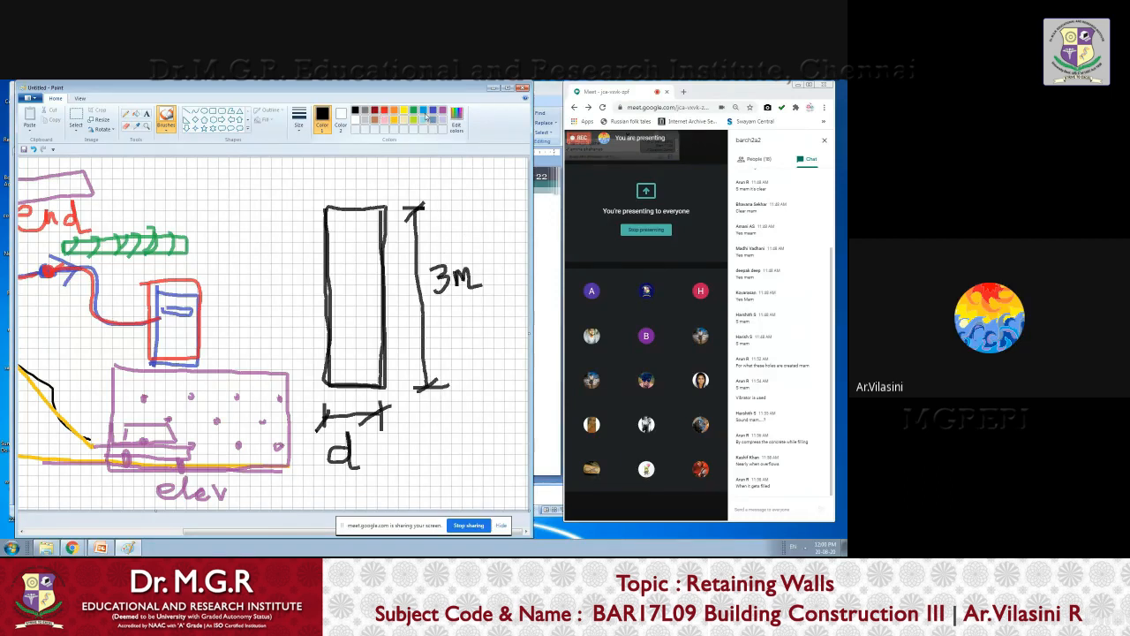
- Draw a blue rod running down through the middle of the wall section
drag(345, 181, 349, 252)
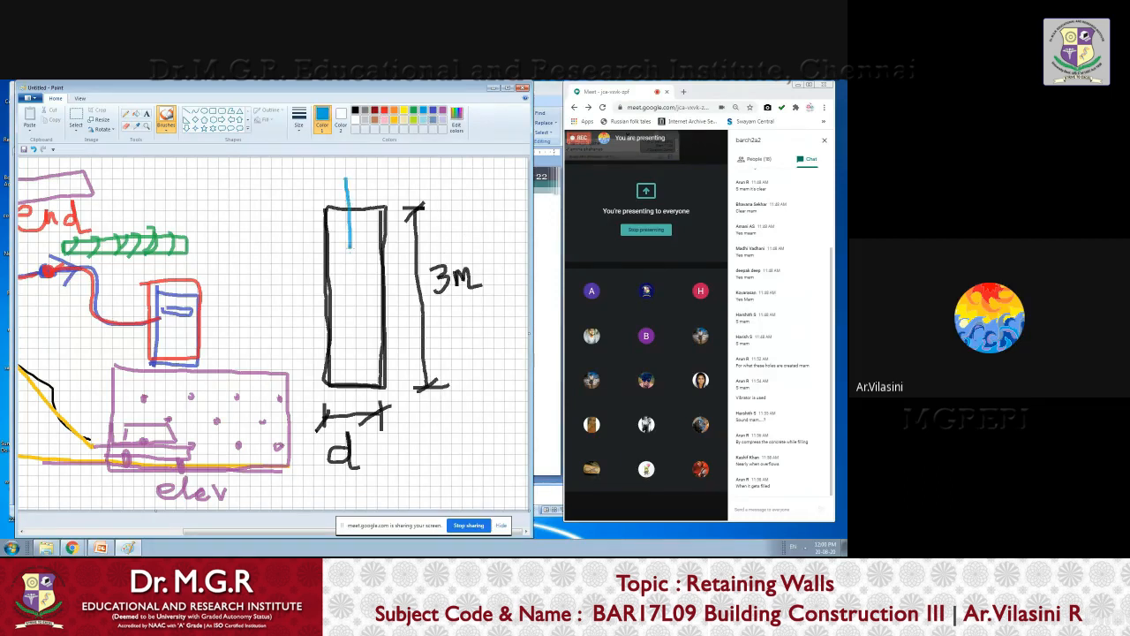
drag(349, 185, 348, 344)
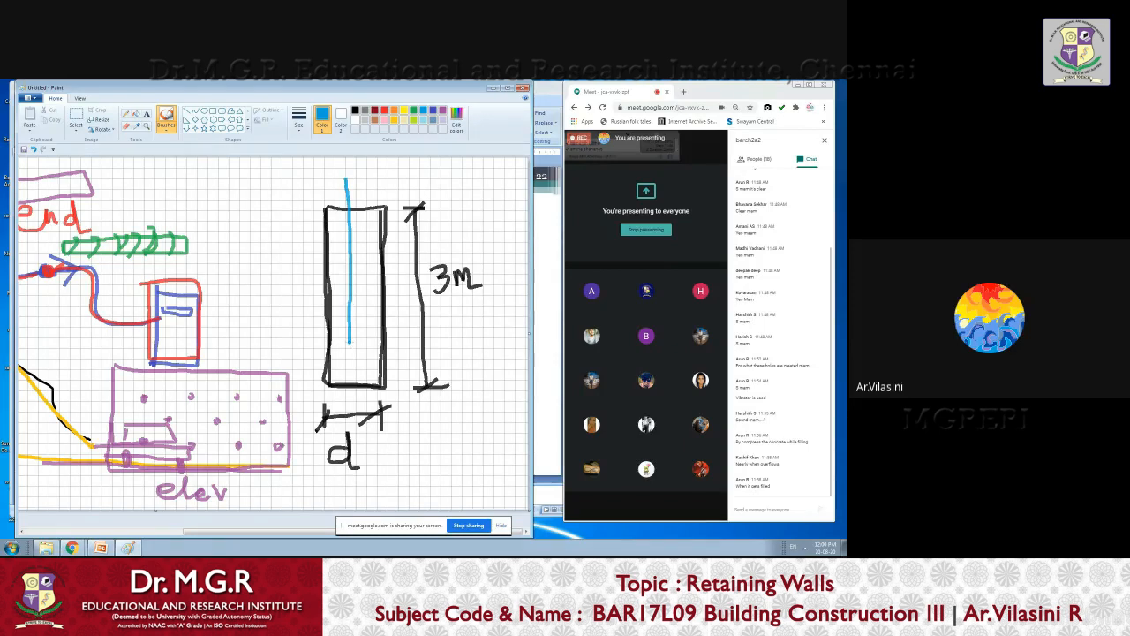
drag(358, 181, 355, 380)
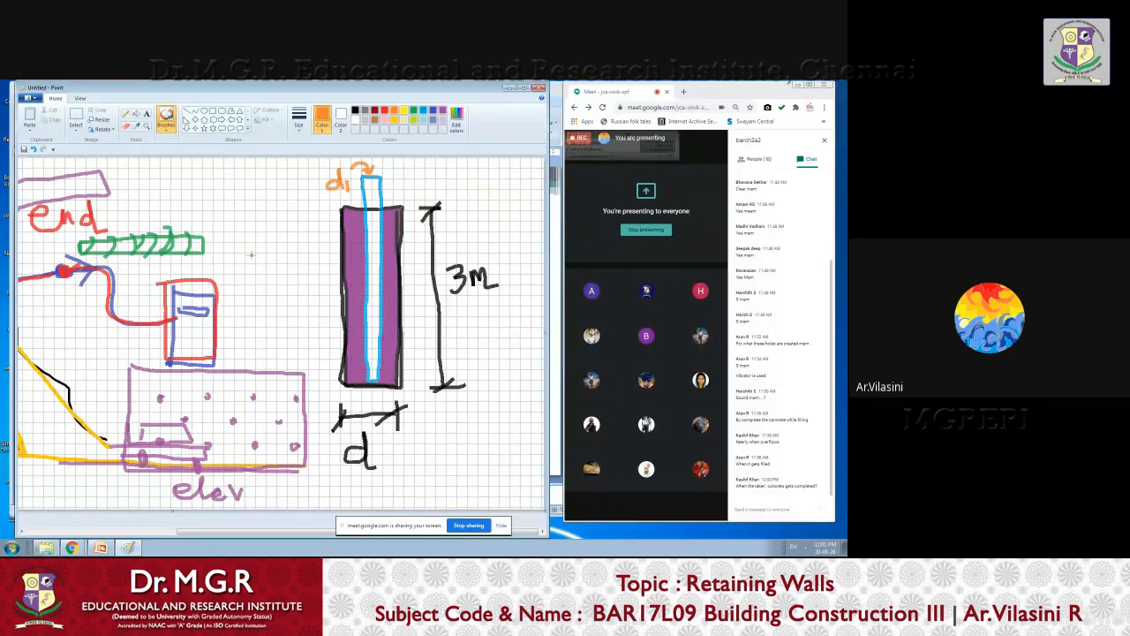
- Add orange notes πr²h and 1cu beside the wall sketch and mark the width 'd'
click(254, 258)
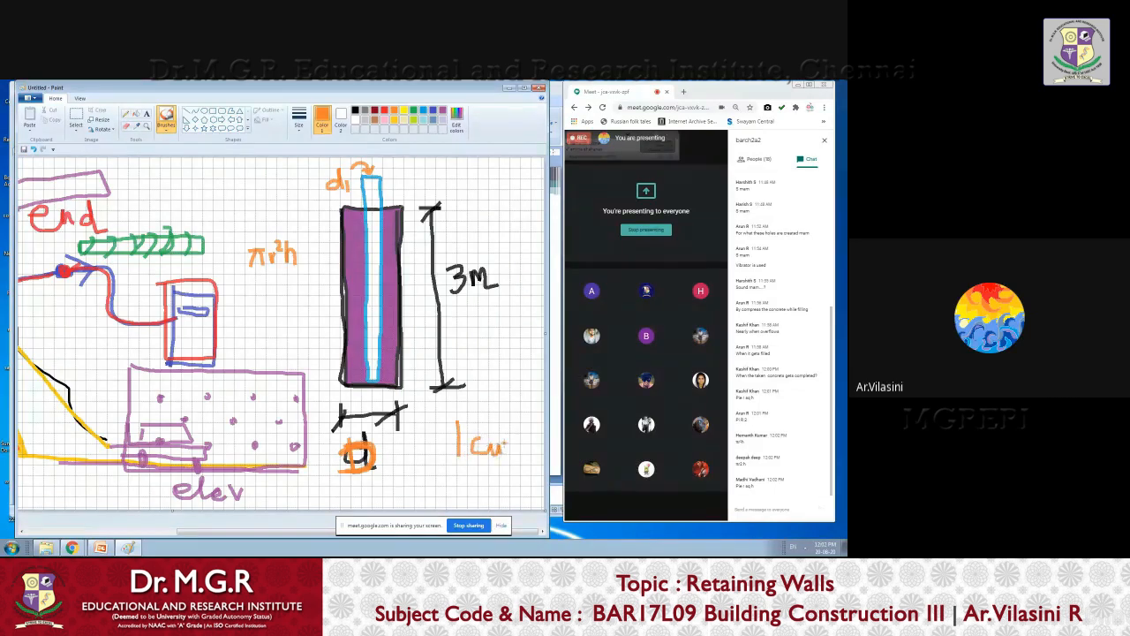
drag(495, 442, 526, 441)
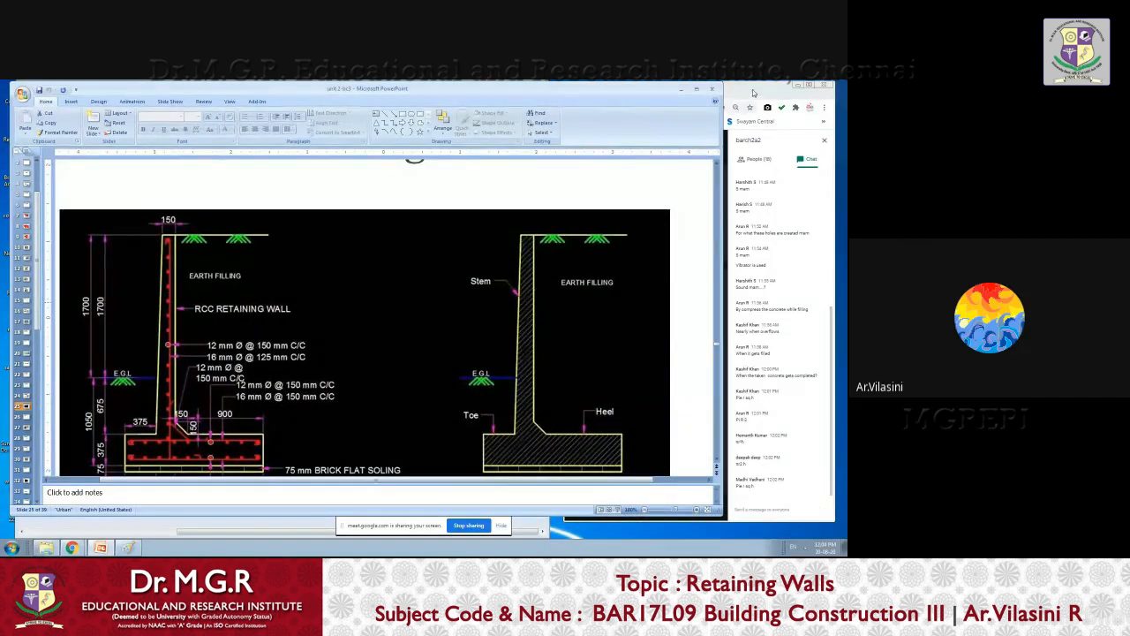
mouse_move(695, 171)
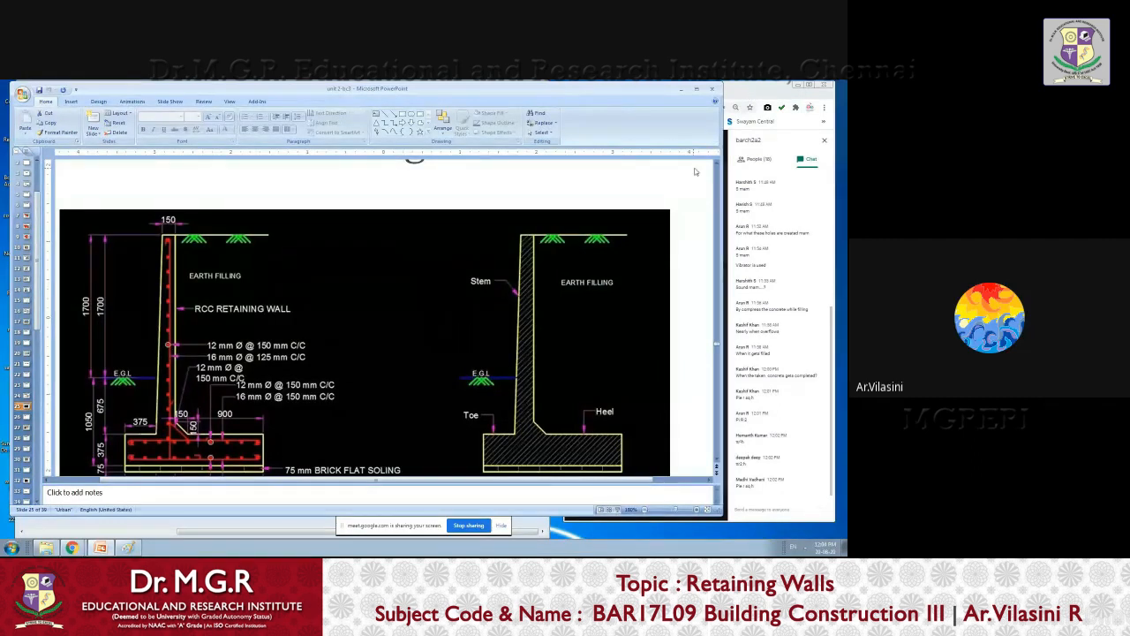
mouse_move(497, 291)
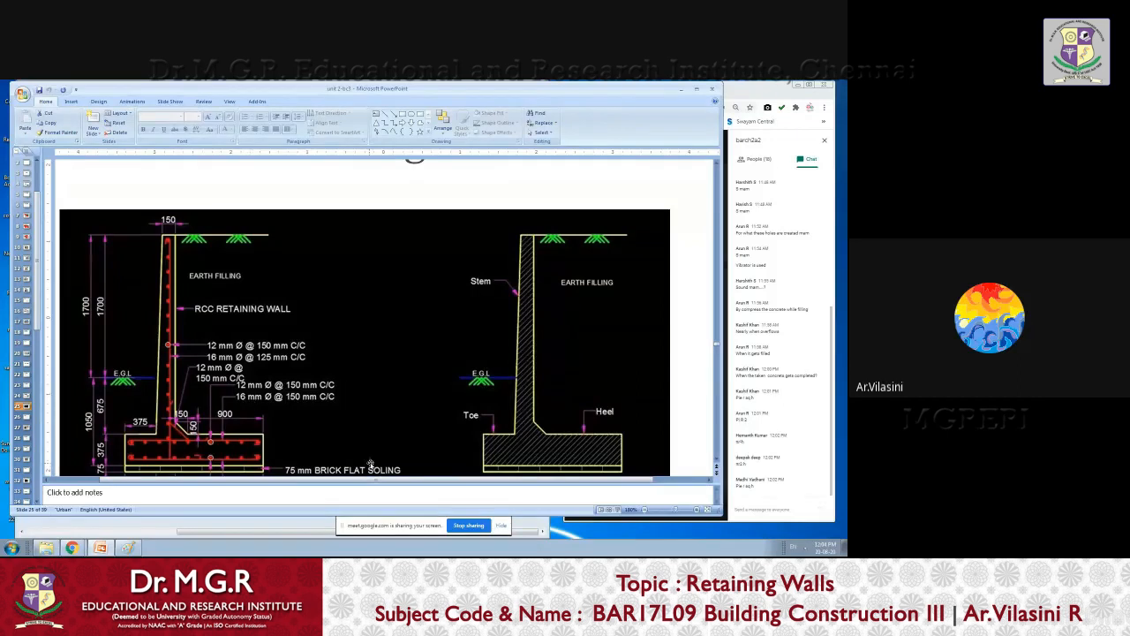
mouse_move(167, 373)
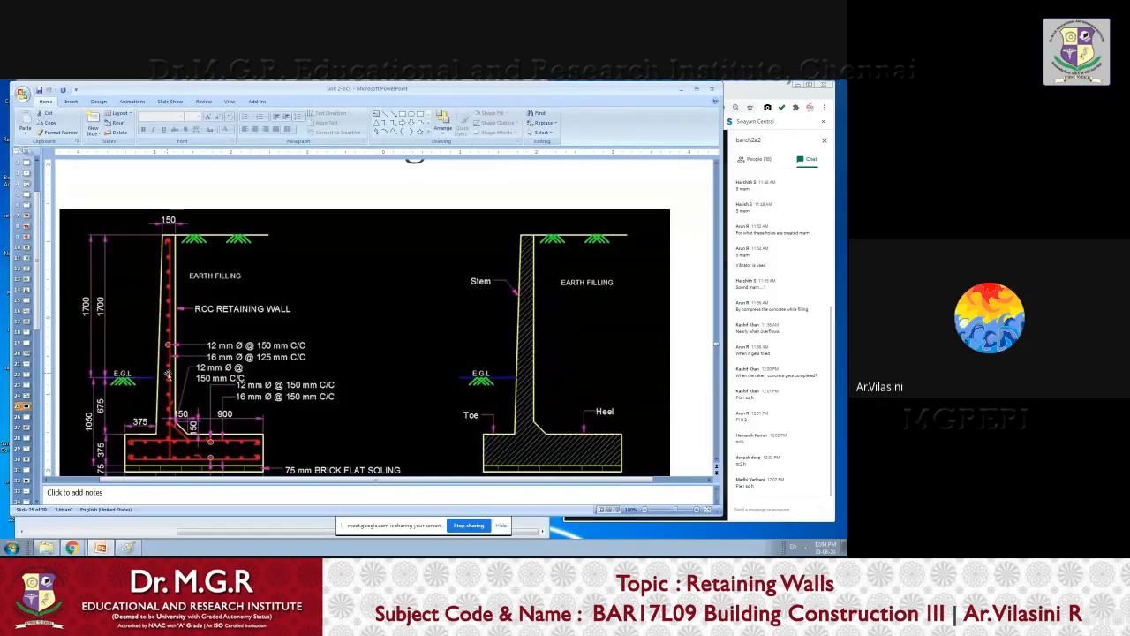
mouse_move(150, 466)
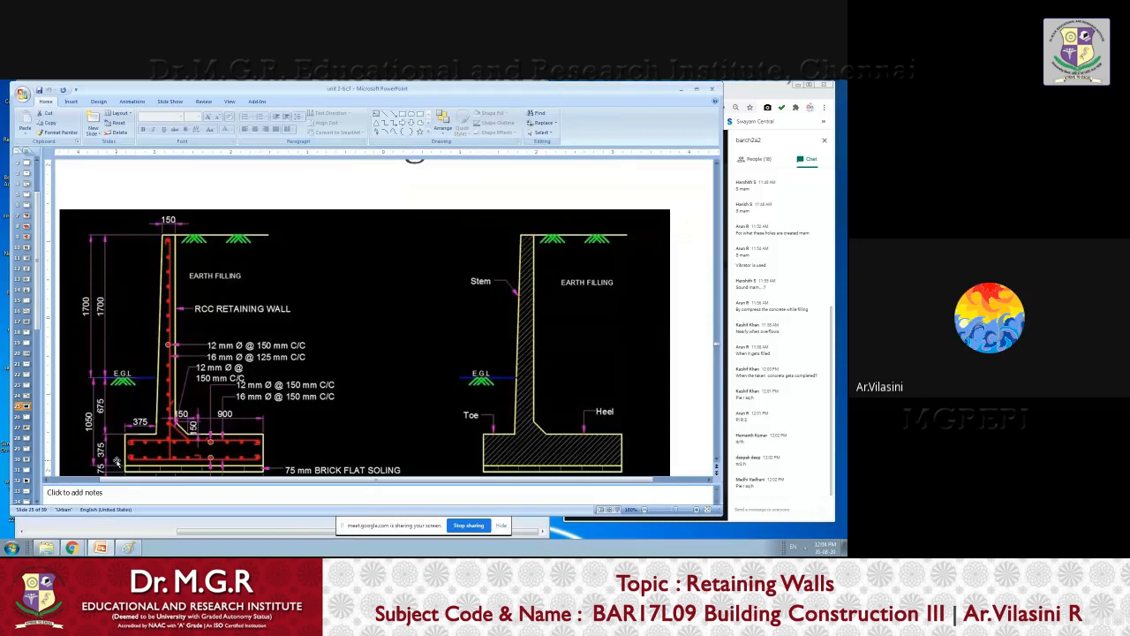
mouse_move(271, 401)
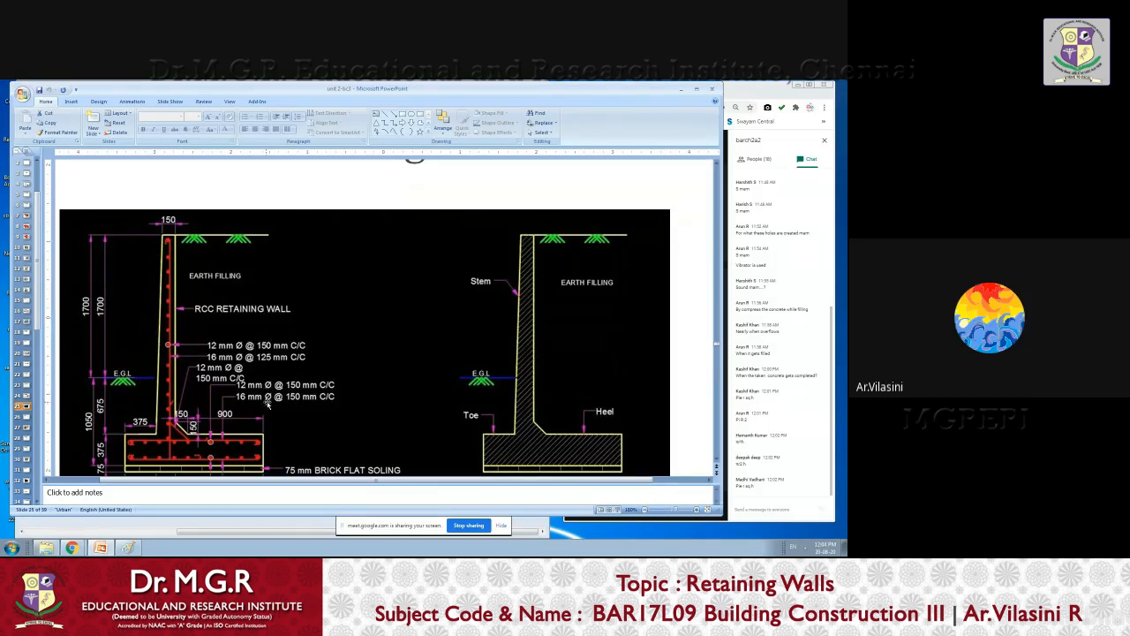
mouse_move(224, 448)
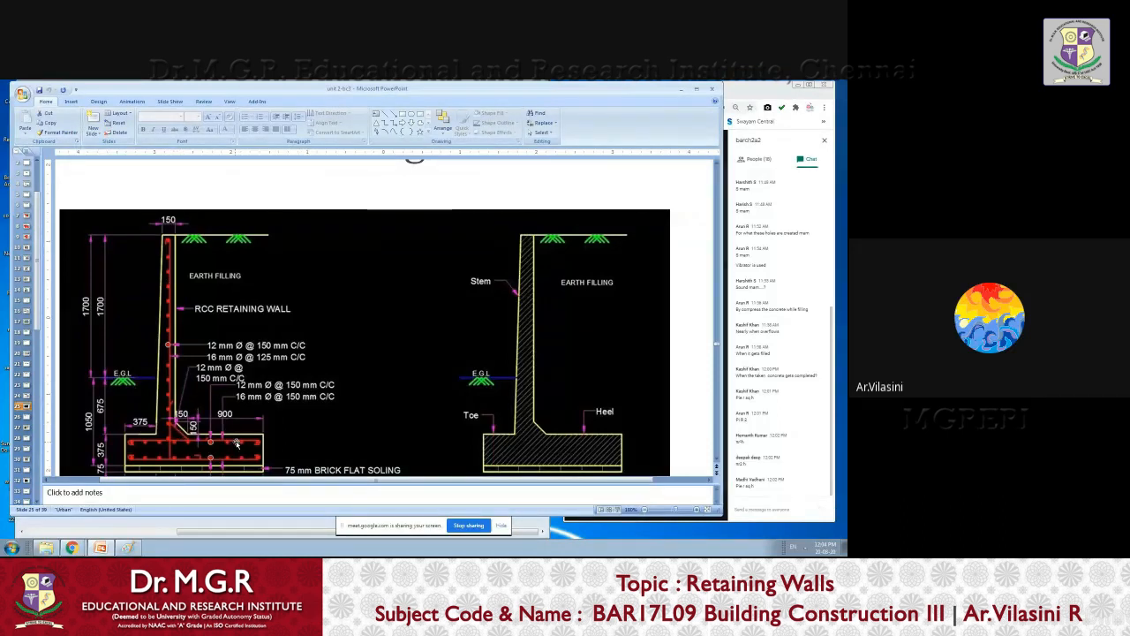
mouse_move(278, 396)
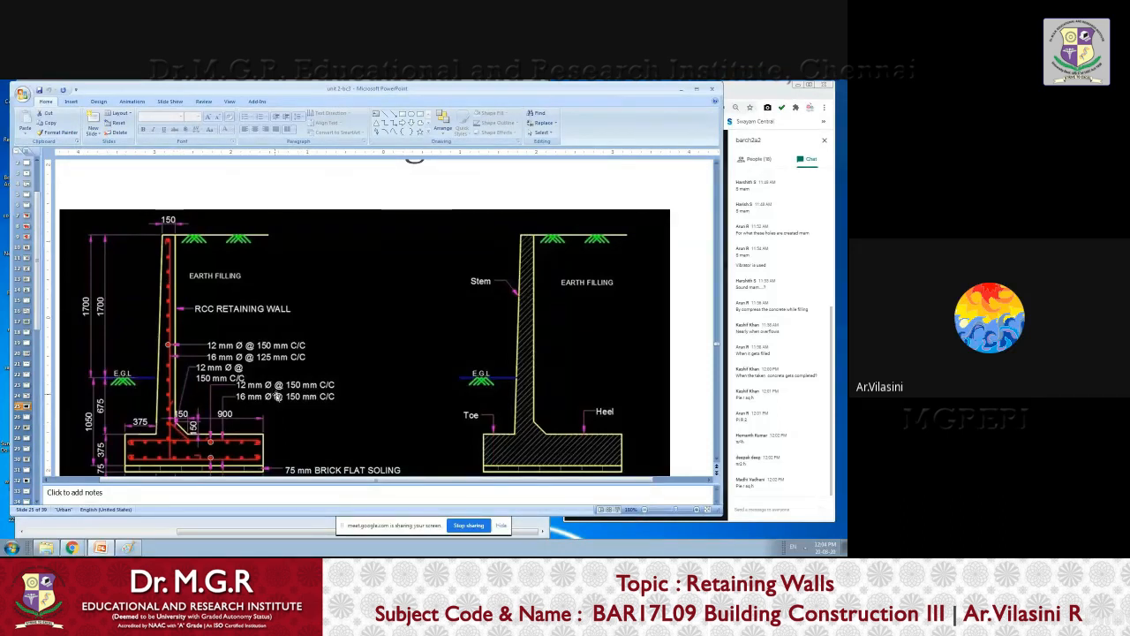
mouse_move(316, 316)
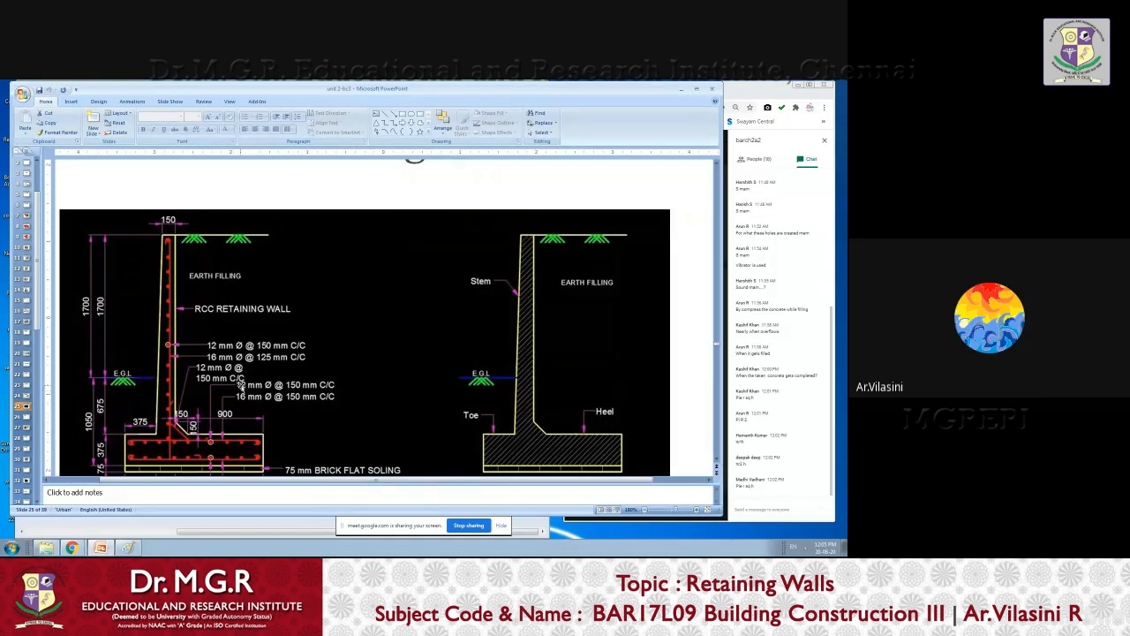
mouse_move(246, 388)
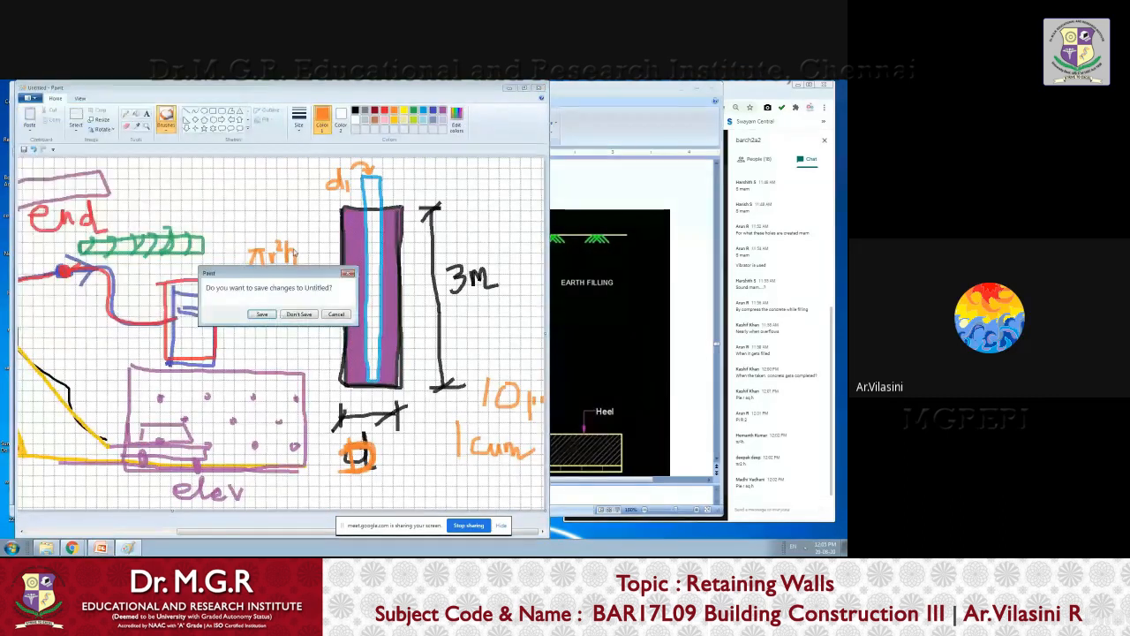
- Discard the old sketch and draw a black rectangular wall outline on the fresh canvas
click(299, 314)
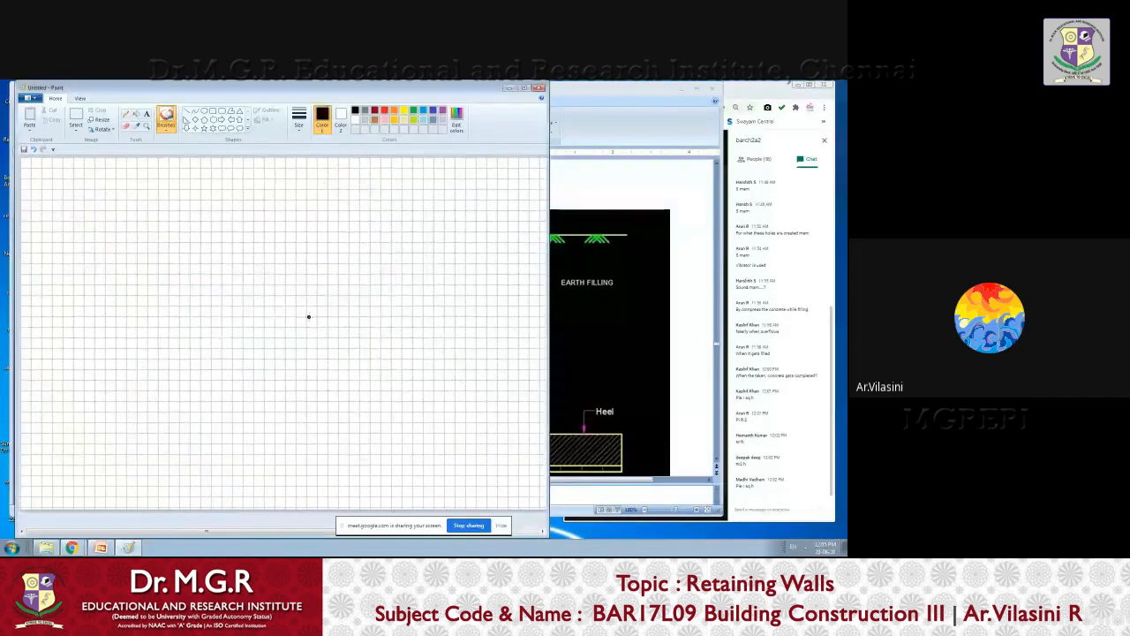
drag(208, 236, 157, 429)
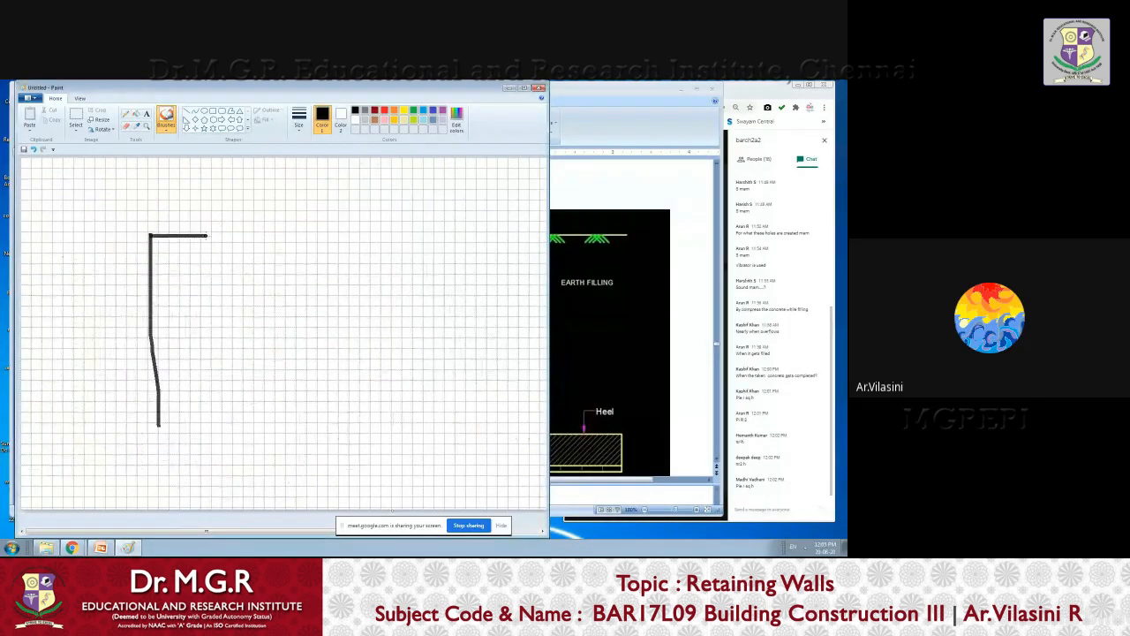
drag(150, 234, 371, 424)
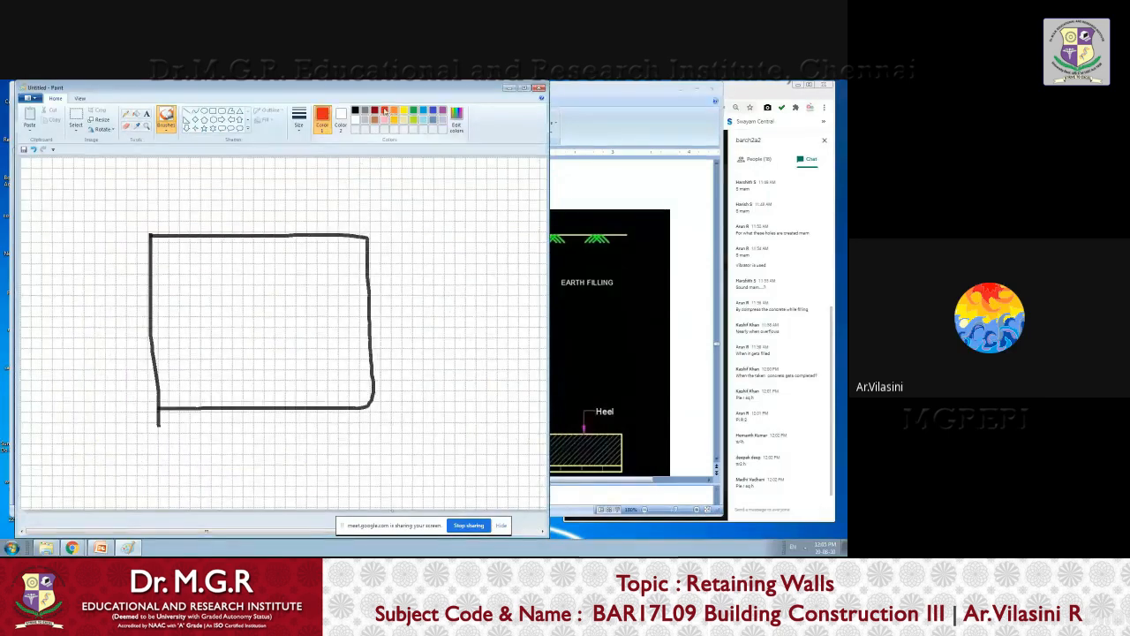
- Draw two red vertical rods just inside the wall's left edge
drag(161, 217, 164, 420)
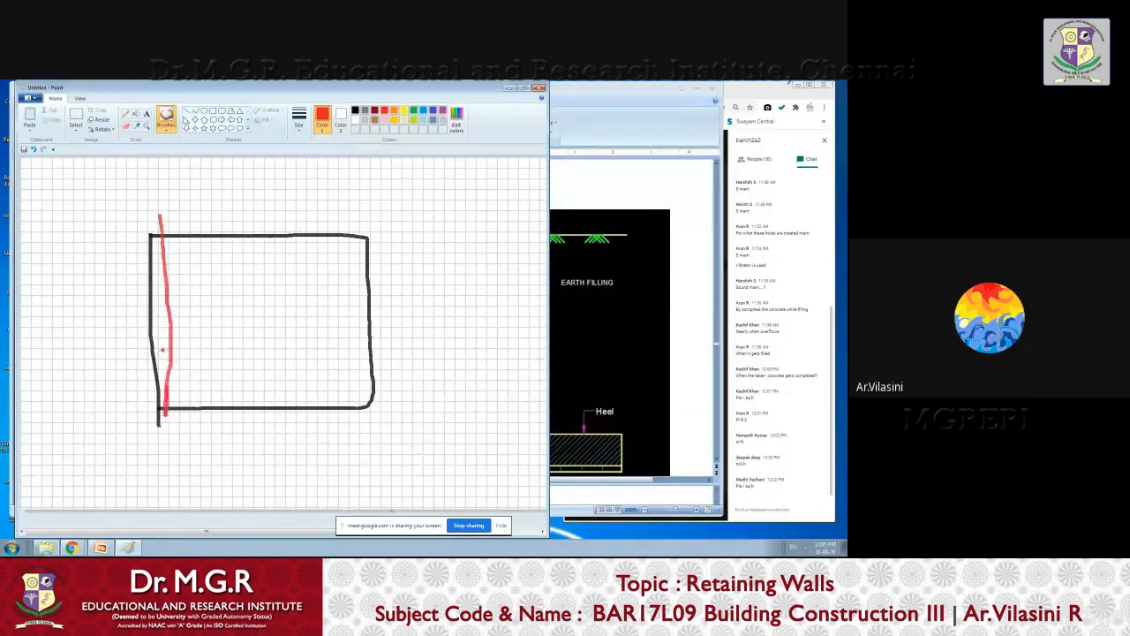
drag(188, 207, 194, 422)
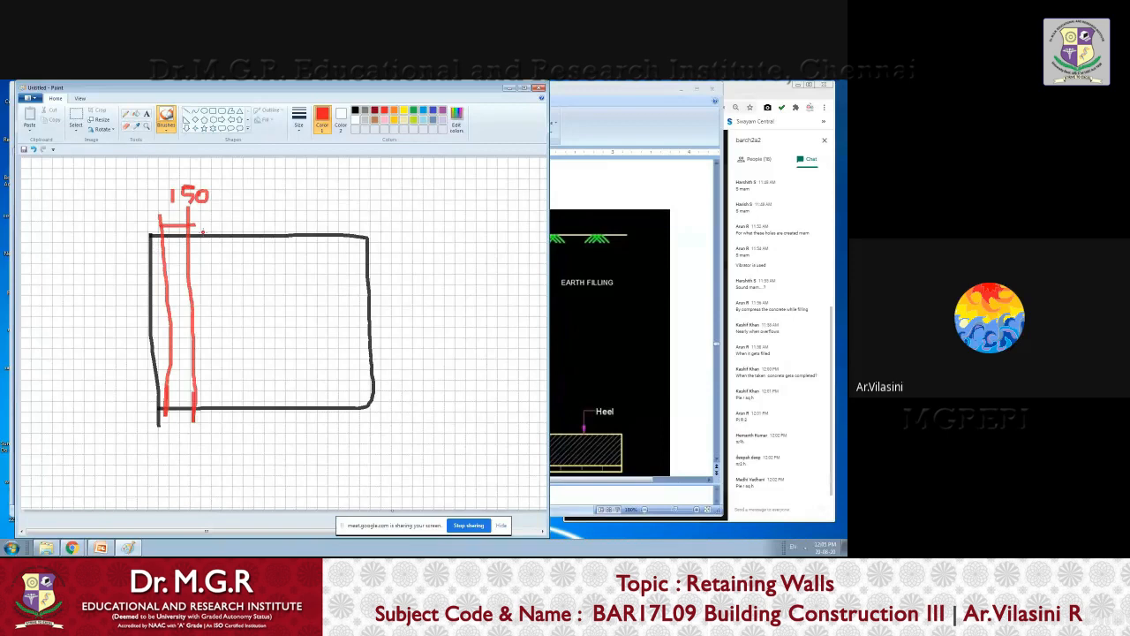
- Draw a red dimension line under the wall and label it '1.5m'
drag(159, 453, 380, 453)
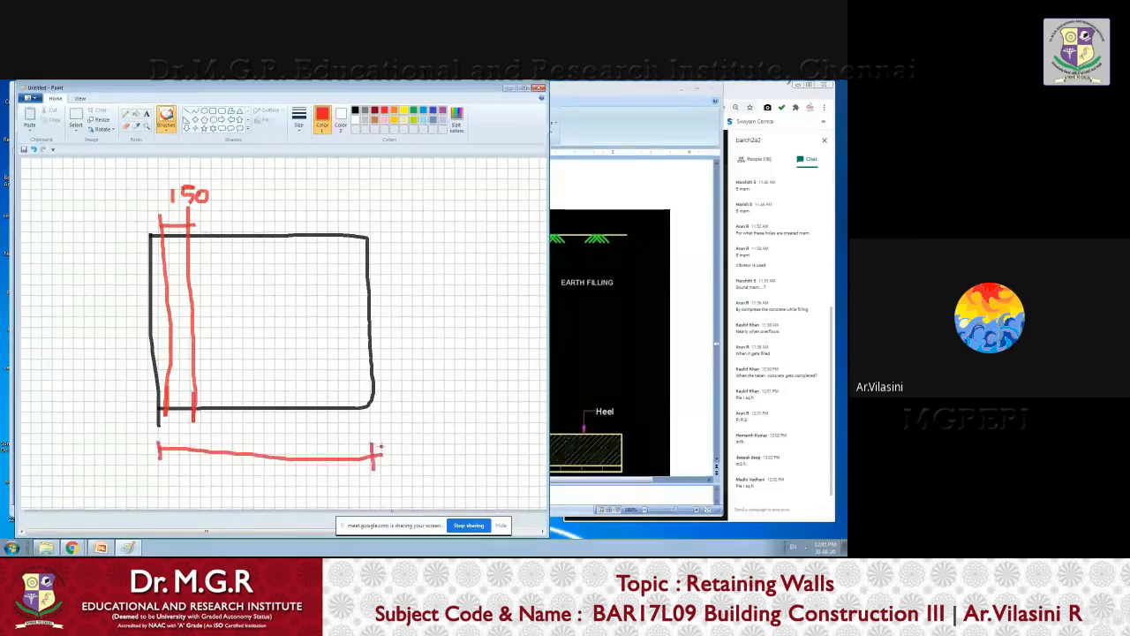
text(1.5m)
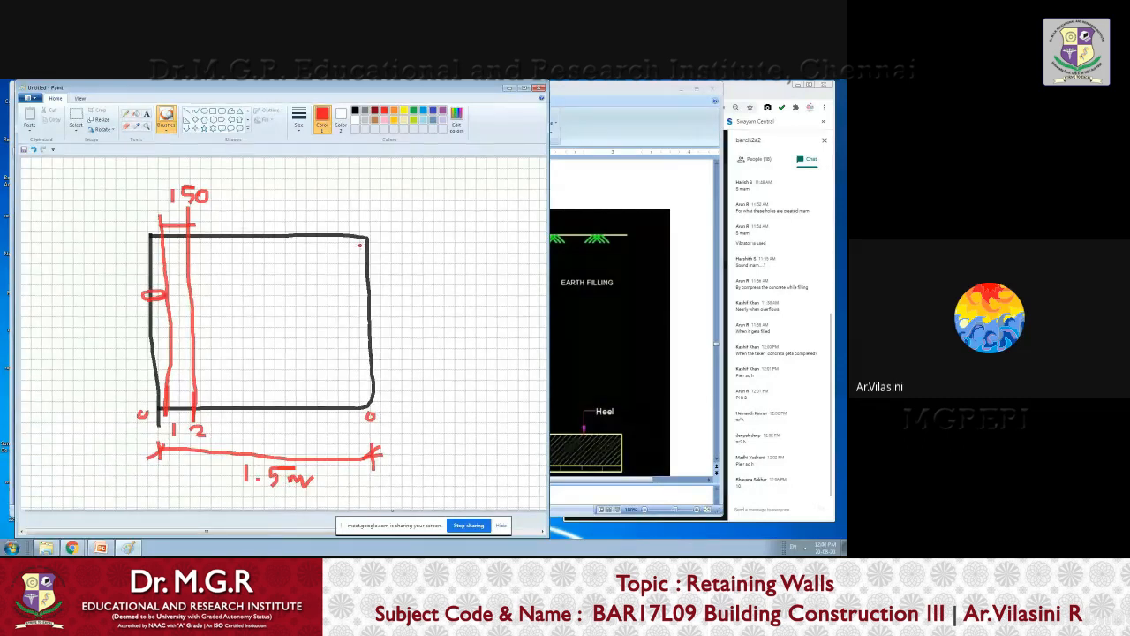
- Extend the wall outline in red past the right edge and circle the 150 spacing label
drag(362, 242, 424, 326)
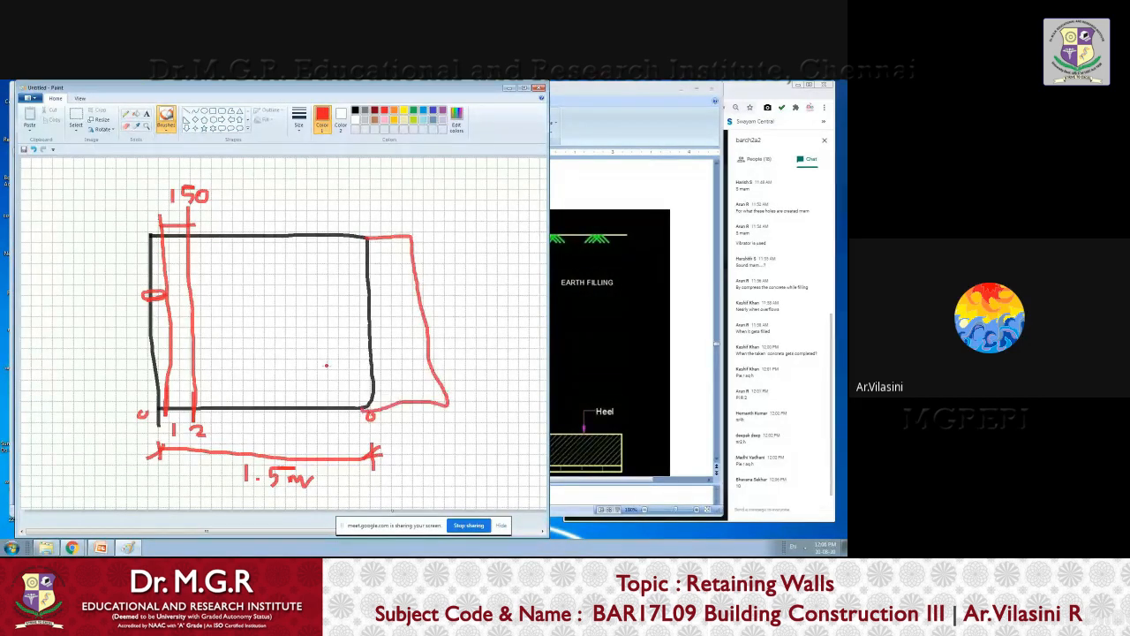
drag(362, 238, 521, 241)
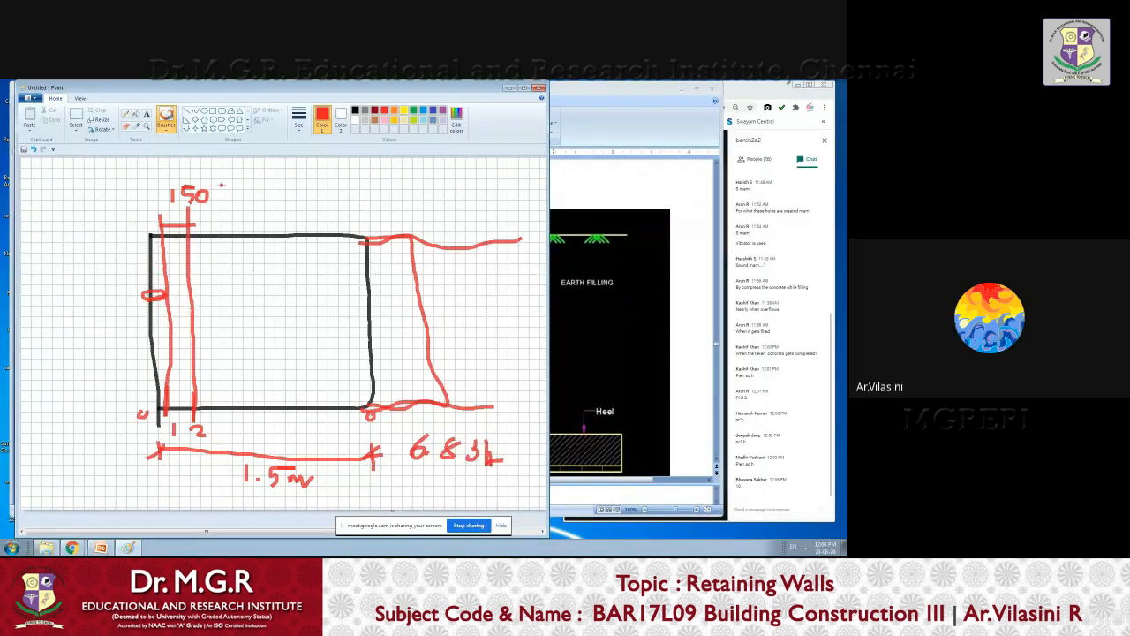
drag(172, 177, 221, 208)
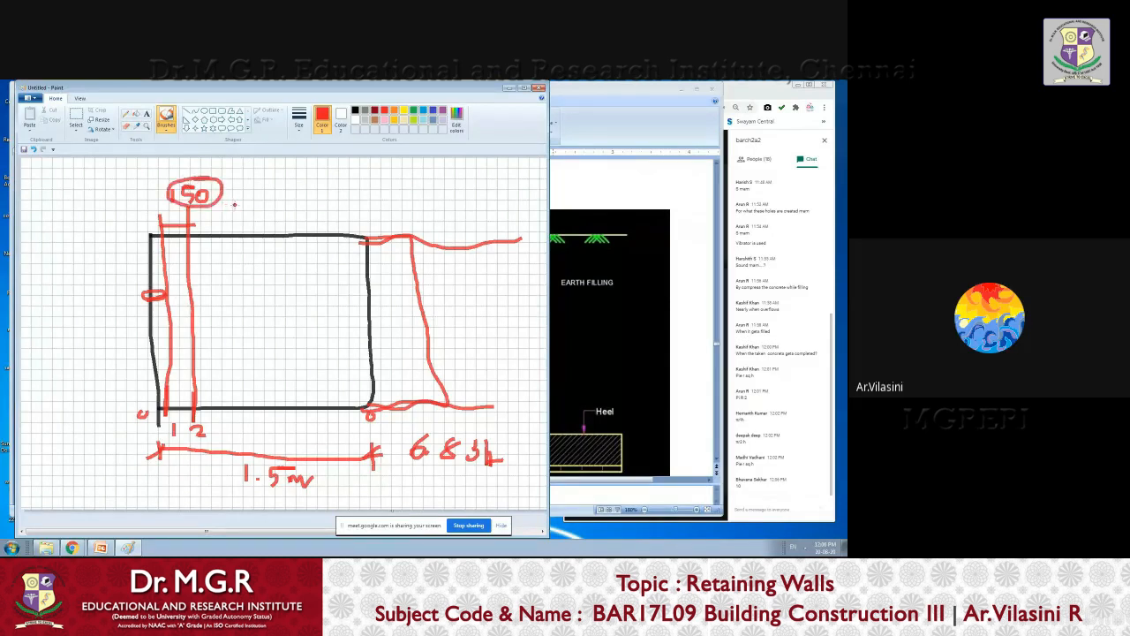